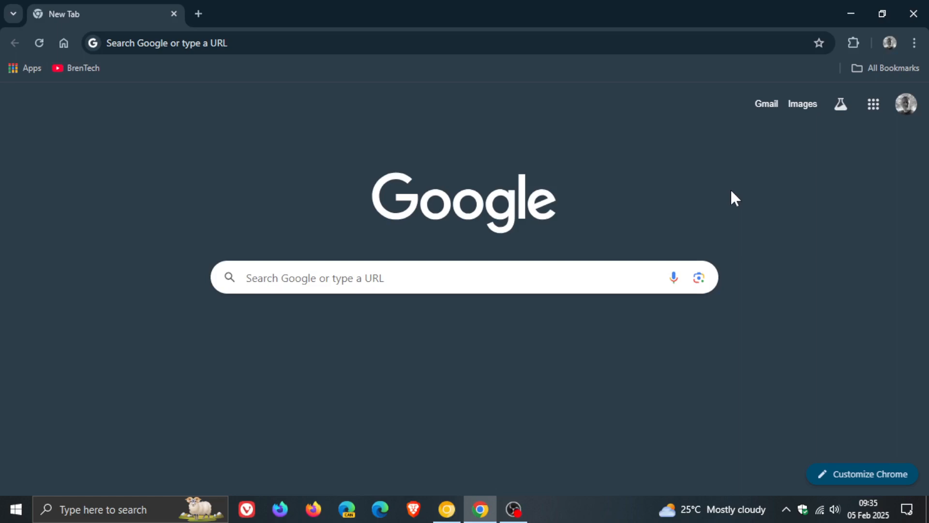
{"action": "mouse_move", "coordinate": [184, 201]}
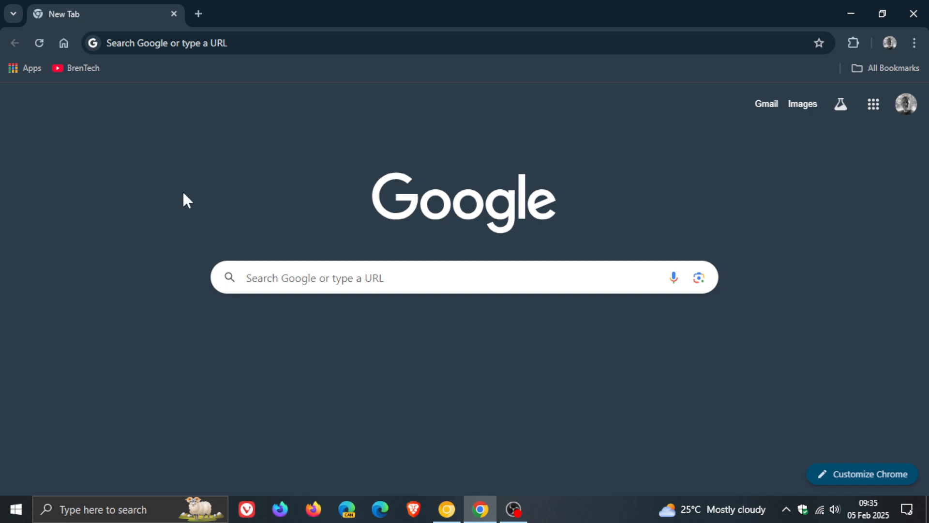
{"action": "mouse_move", "coordinate": [776, 172]}
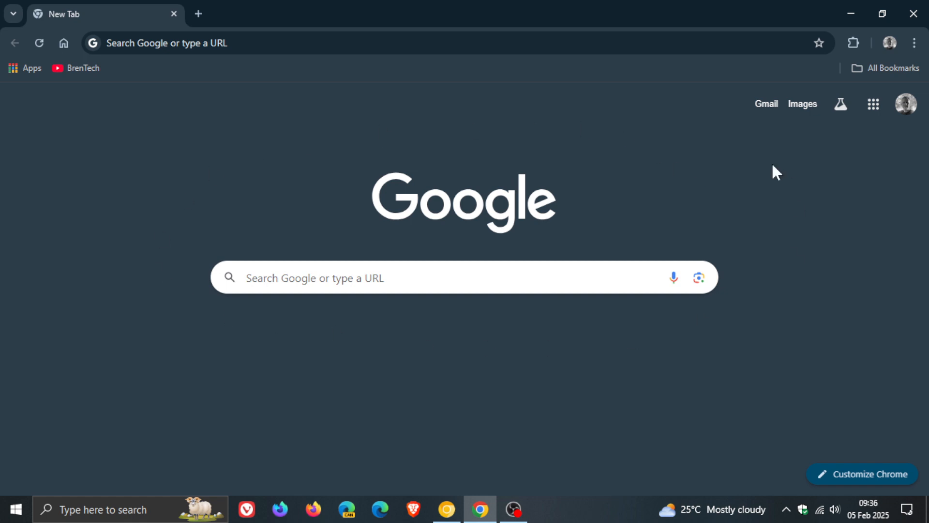
{"action": "mouse_move", "coordinate": [832, 308]}
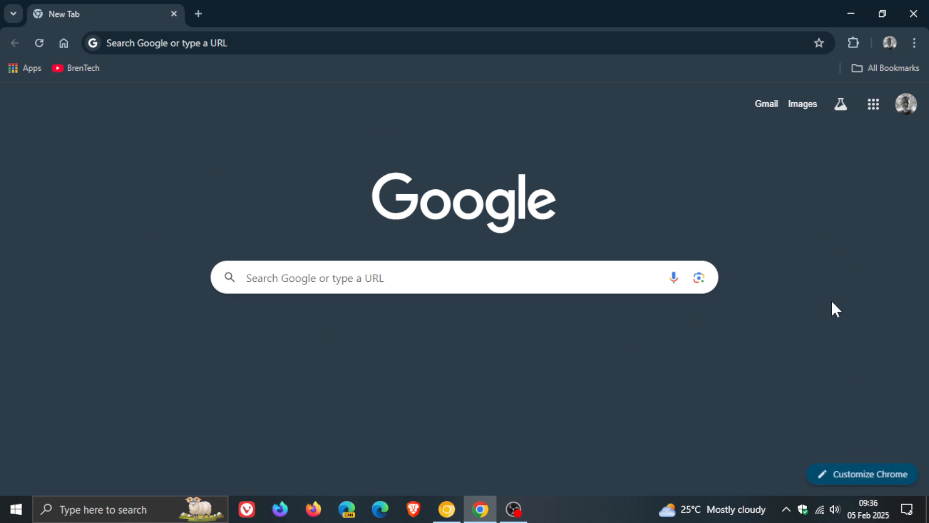
{"action": "mouse_move", "coordinate": [825, 292]}
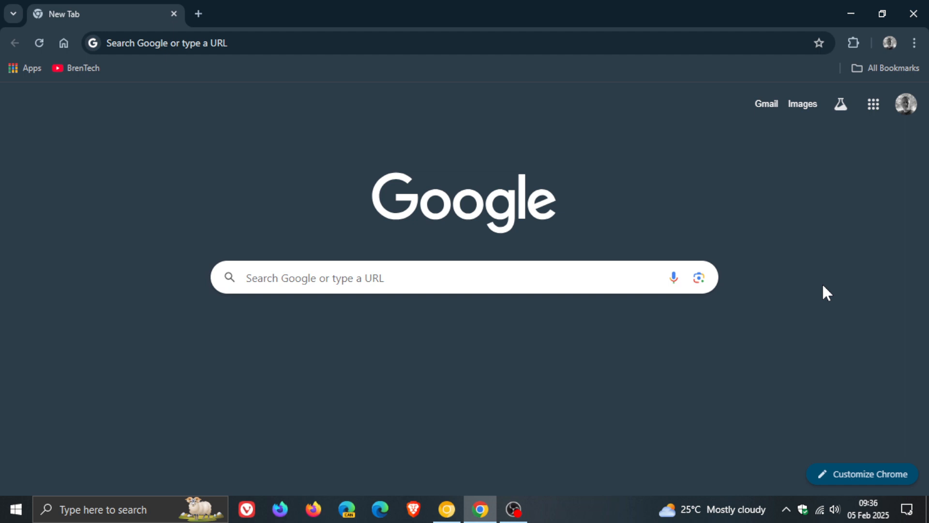
{"action": "mouse_move", "coordinate": [817, 243]}
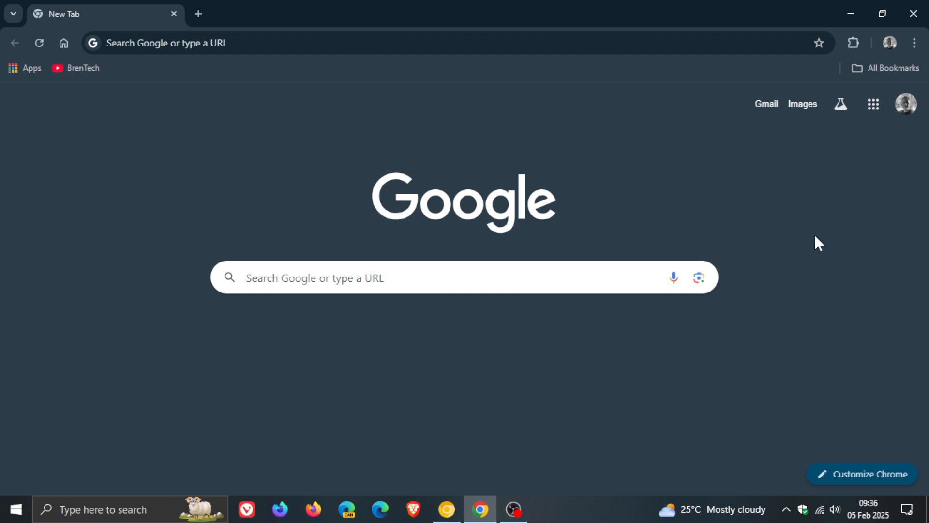
- Bring up Chrome's main menu to reach the Help submenu
{"action": "left_click", "coordinate": [914, 42]}
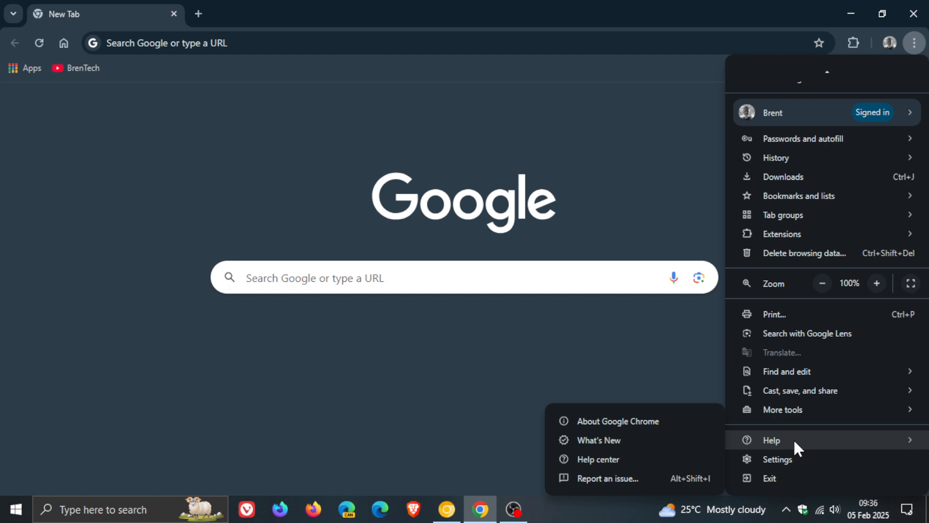
- Open About Google Chrome to confirm it is up to date at version 133.0.6943.54
{"action": "left_click", "coordinate": [618, 421]}
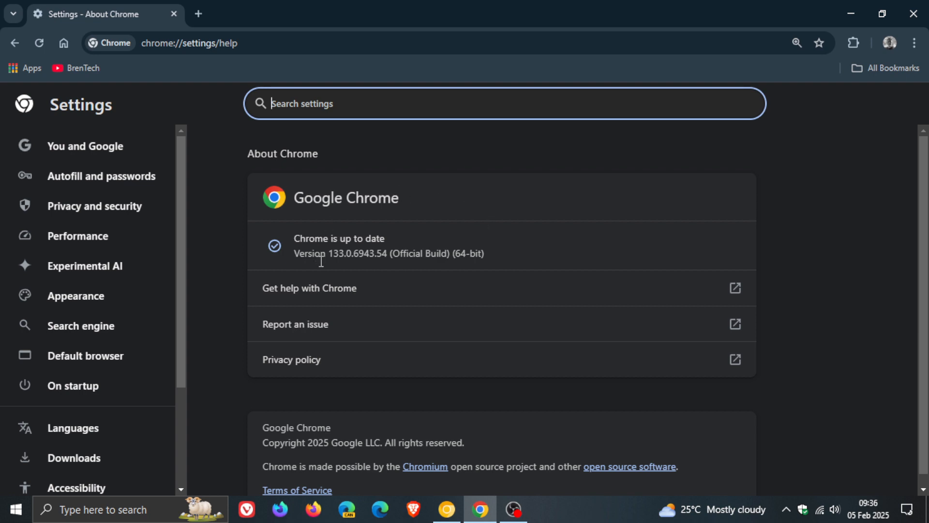
{"action": "mouse_move", "coordinate": [347, 277]}
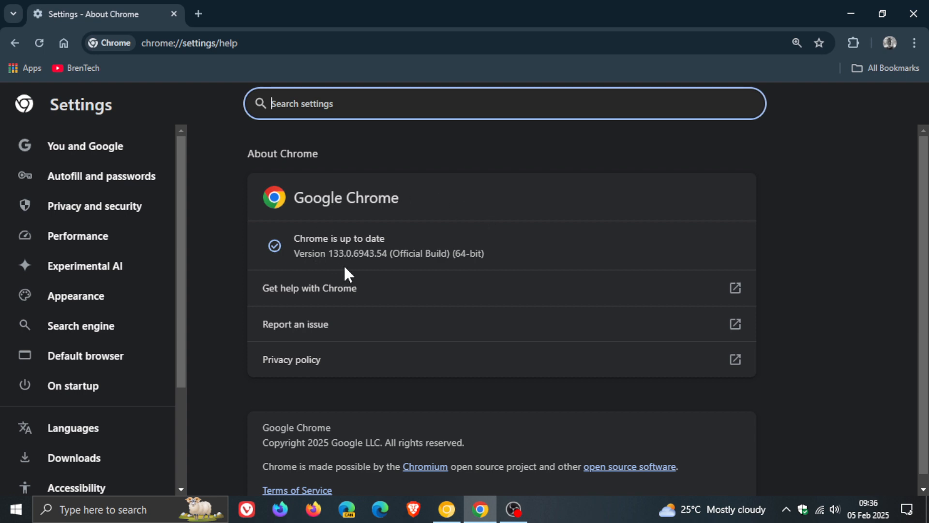
{"action": "mouse_move", "coordinate": [386, 276]}
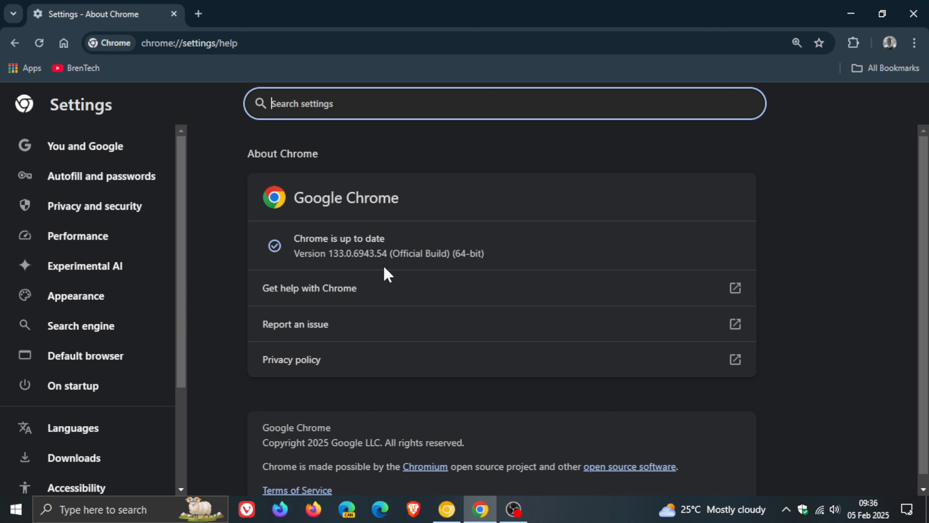
{"action": "double_click", "coordinate": [381, 254]}
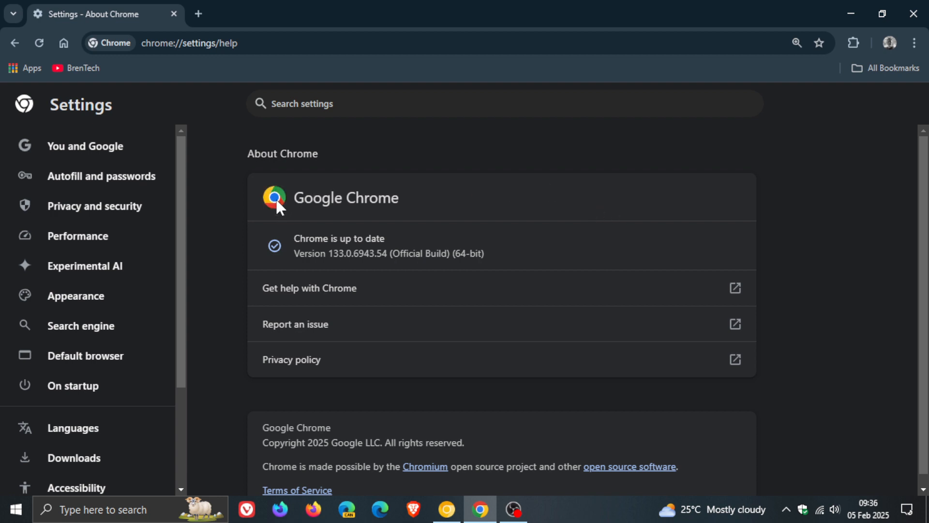
{"action": "mouse_move", "coordinate": [703, 191]}
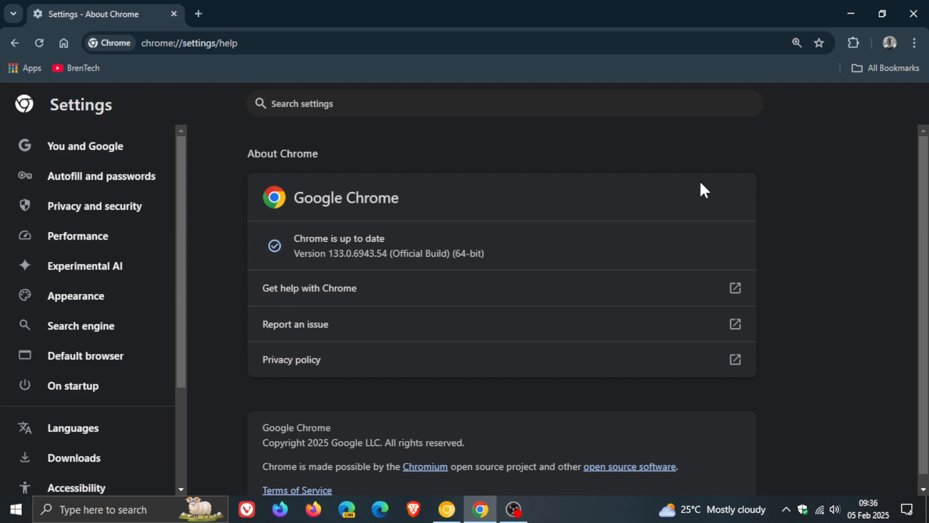
{"action": "mouse_move", "coordinate": [565, 251]}
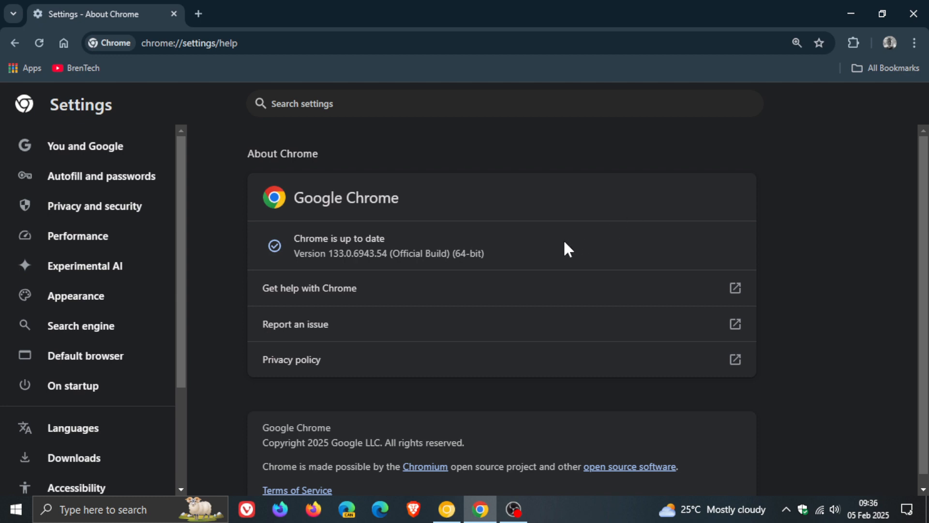
{"action": "mouse_move", "coordinate": [561, 253]}
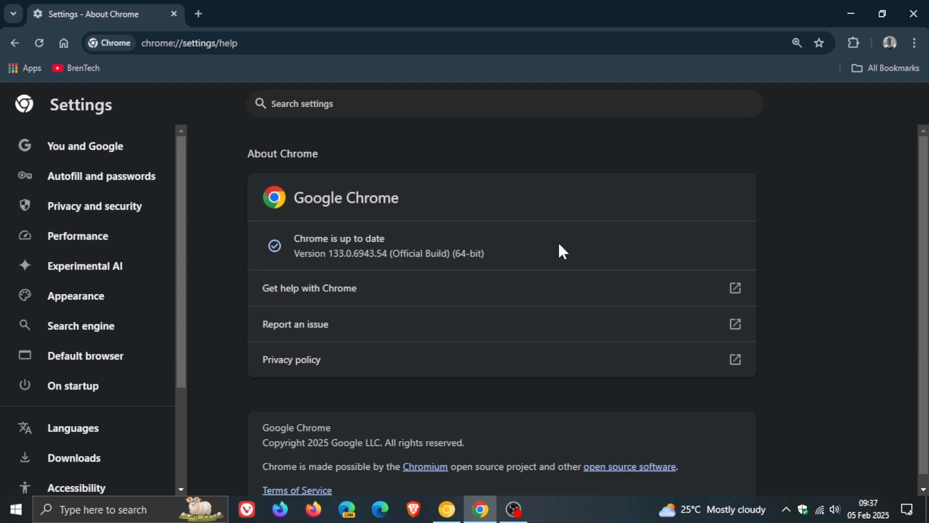
{"action": "mouse_move", "coordinate": [277, 209]}
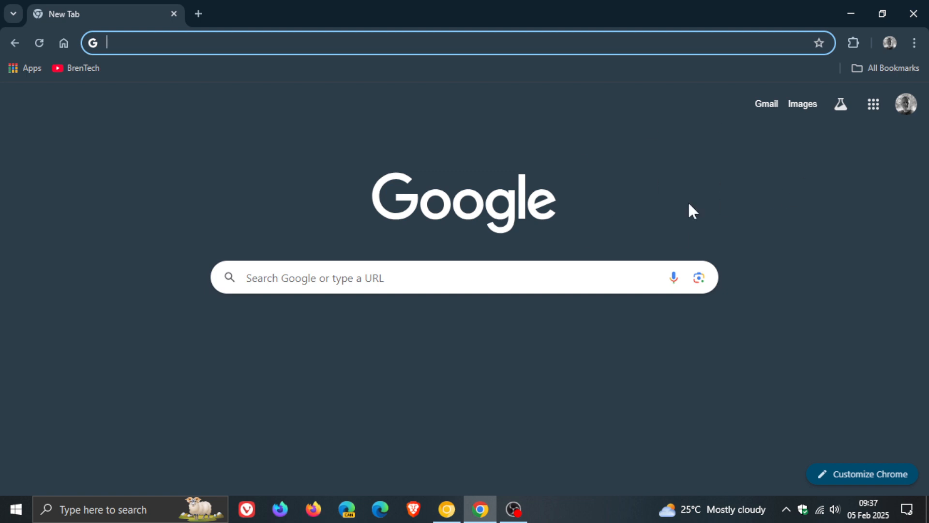
{"action": "mouse_move", "coordinate": [705, 188]}
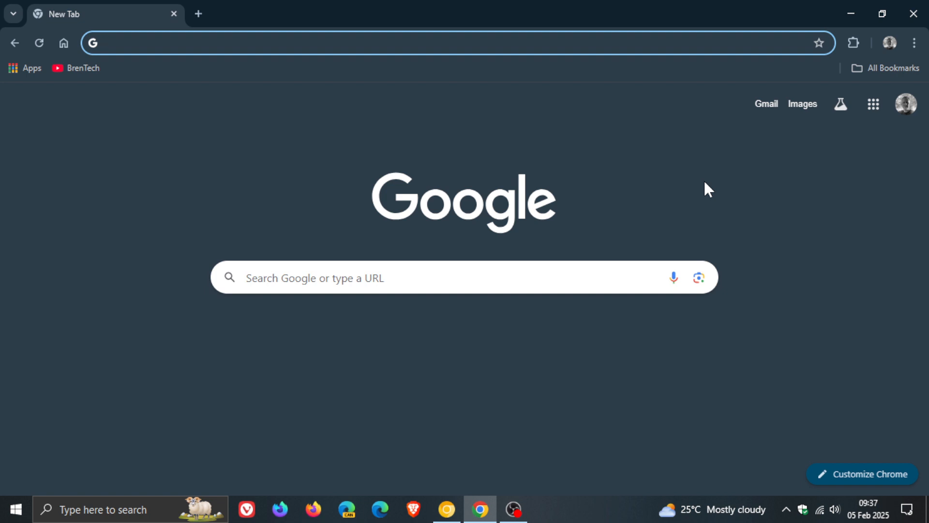
{"action": "mouse_move", "coordinate": [772, 199]}
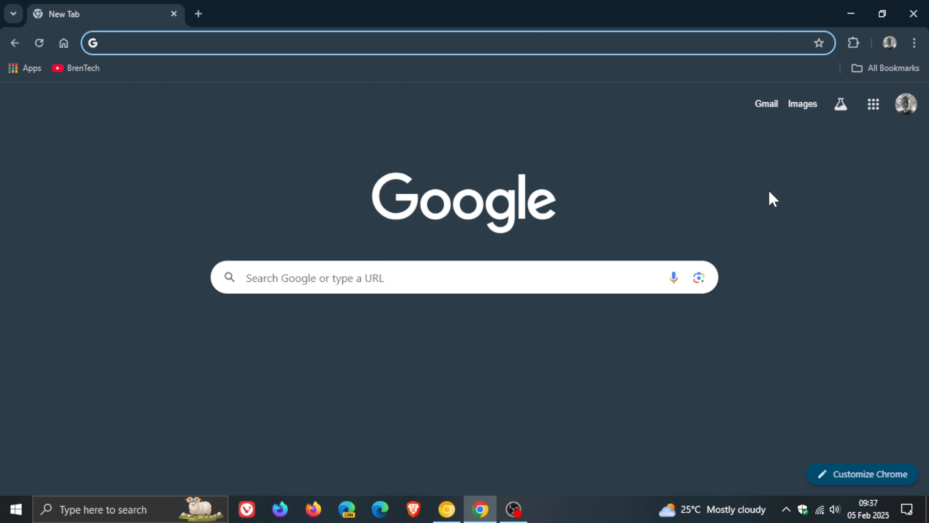
{"action": "mouse_move", "coordinate": [675, 178]}
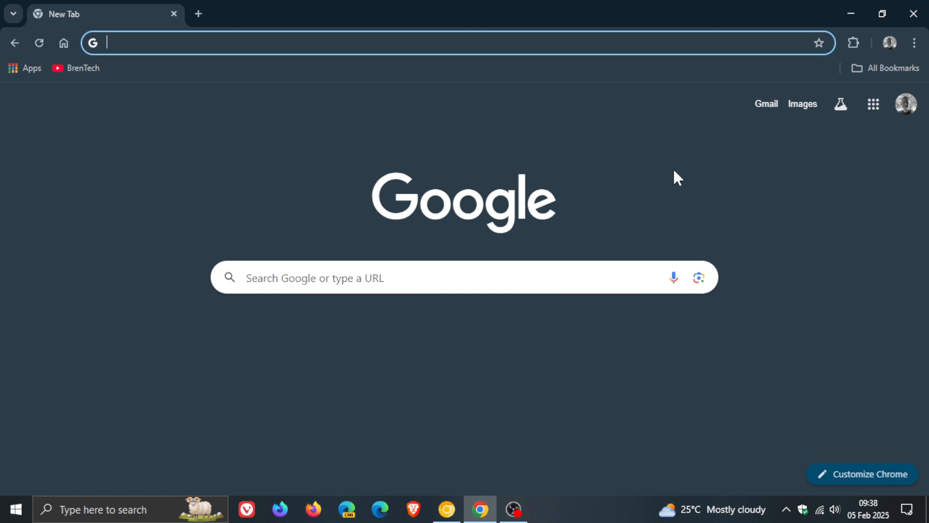
{"action": "mouse_move", "coordinate": [874, 104]}
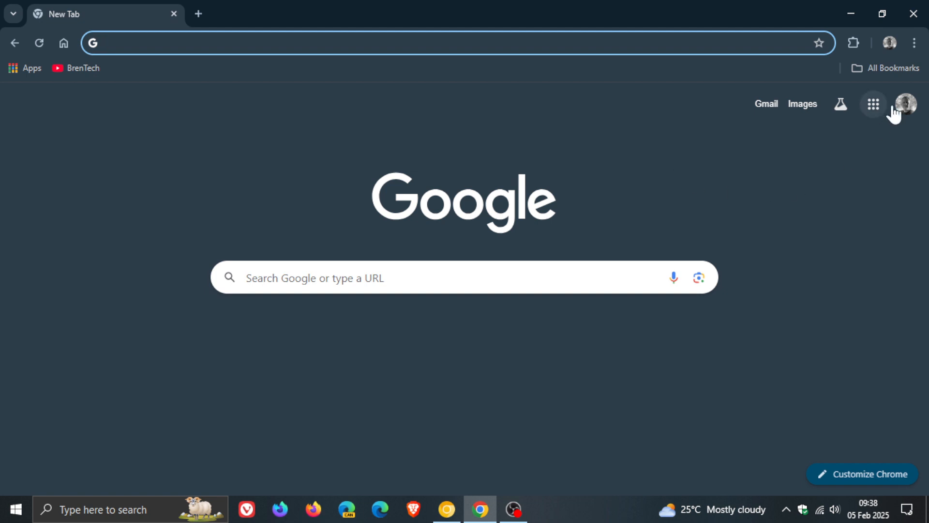
- Go to Chrome Settings and show the Performance page
{"action": "left_click", "coordinate": [911, 41]}
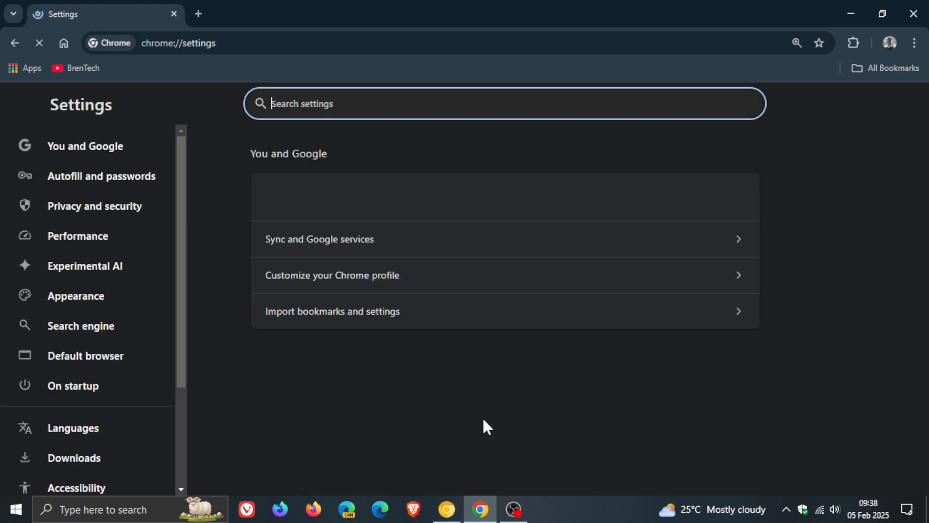
{"action": "left_click", "coordinate": [77, 235]}
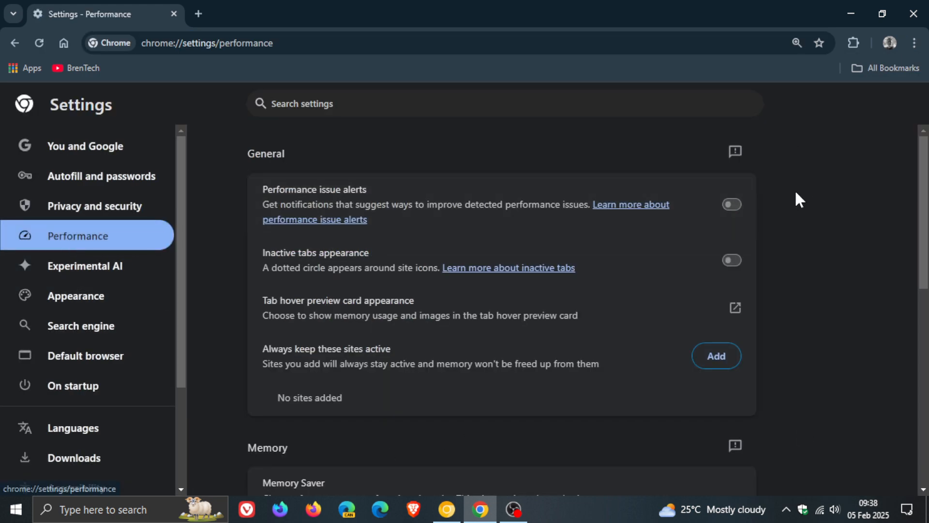
{"action": "mouse_move", "coordinate": [808, 223]}
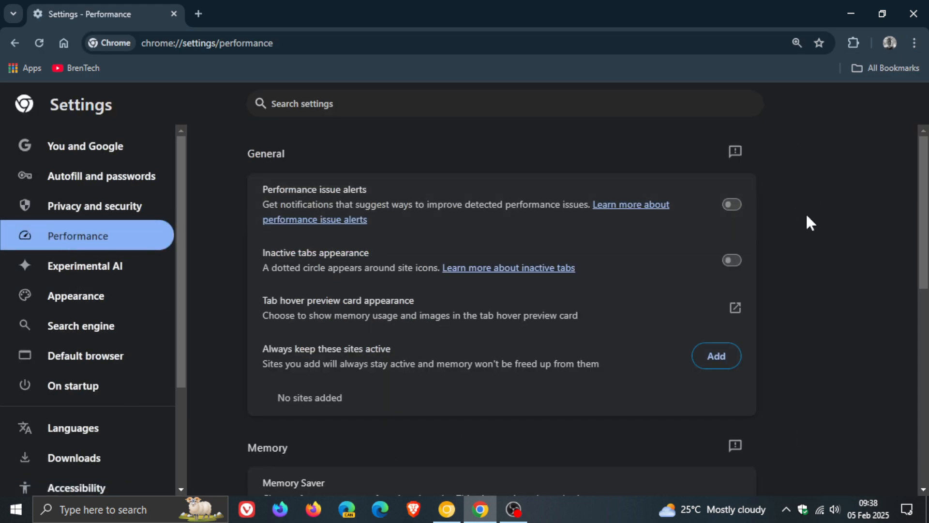
- Turn on the Energy Saver toggle in Performance settings
{"action": "scroll", "scroll_direction": "down", "scroll_amount": 3}
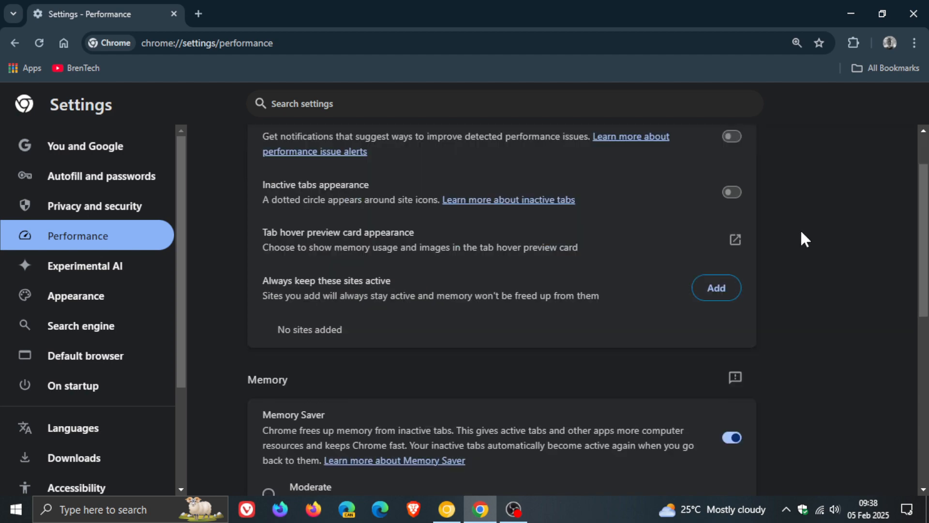
{"action": "scroll", "scroll_direction": "down", "scroll_amount": 3}
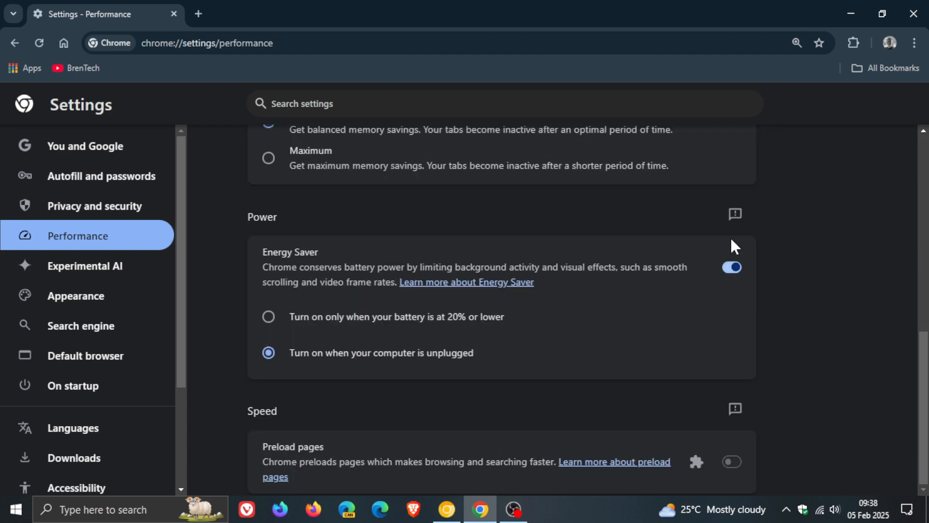
{"action": "mouse_move", "coordinate": [343, 289]}
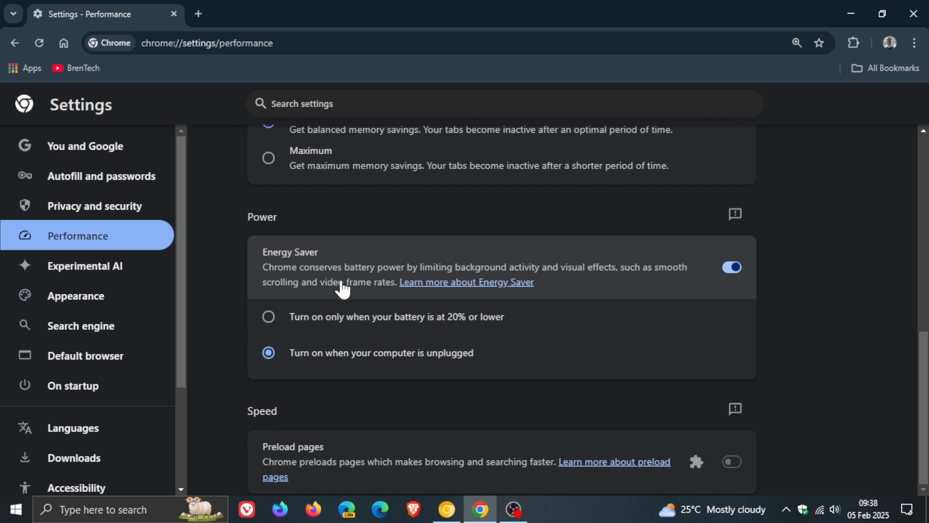
{"action": "mouse_move", "coordinate": [588, 288]}
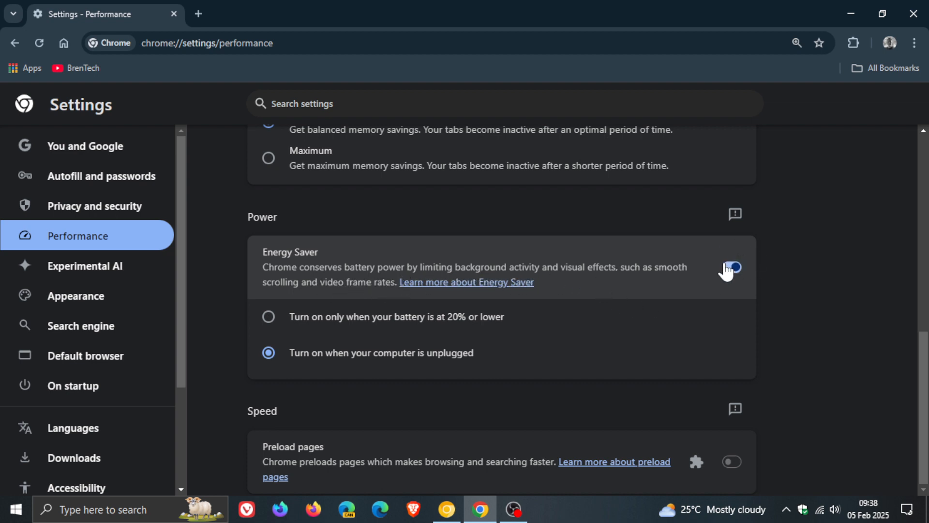
{"action": "left_click", "coordinate": [731, 267]}
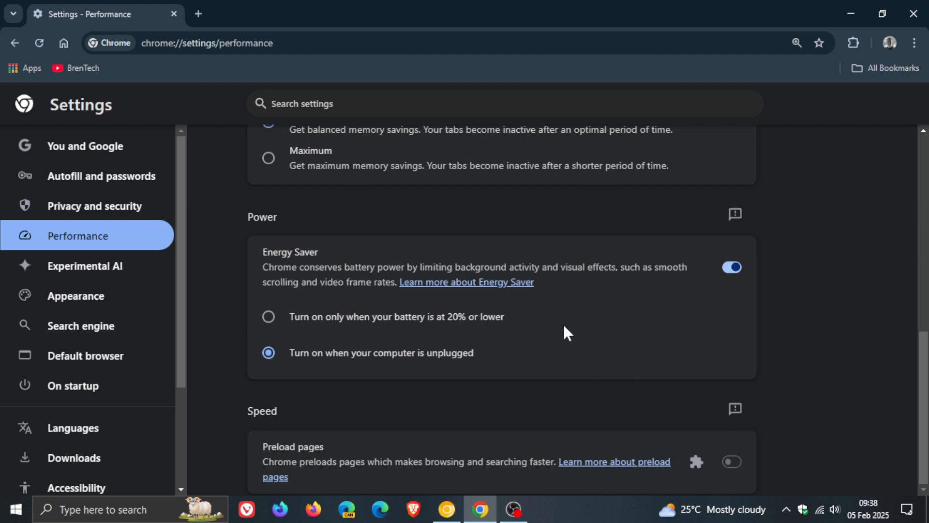
{"action": "mouse_move", "coordinate": [607, 340]}
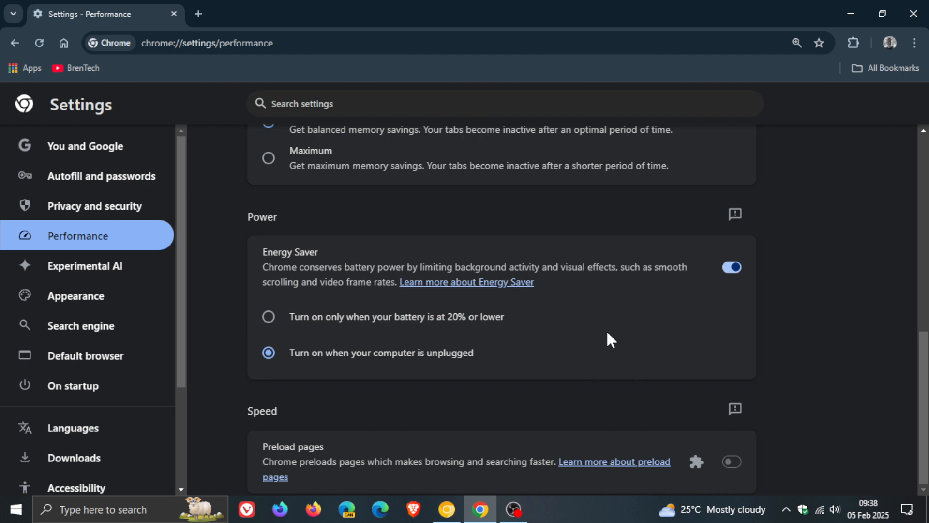
{"action": "mouse_move", "coordinate": [526, 360]}
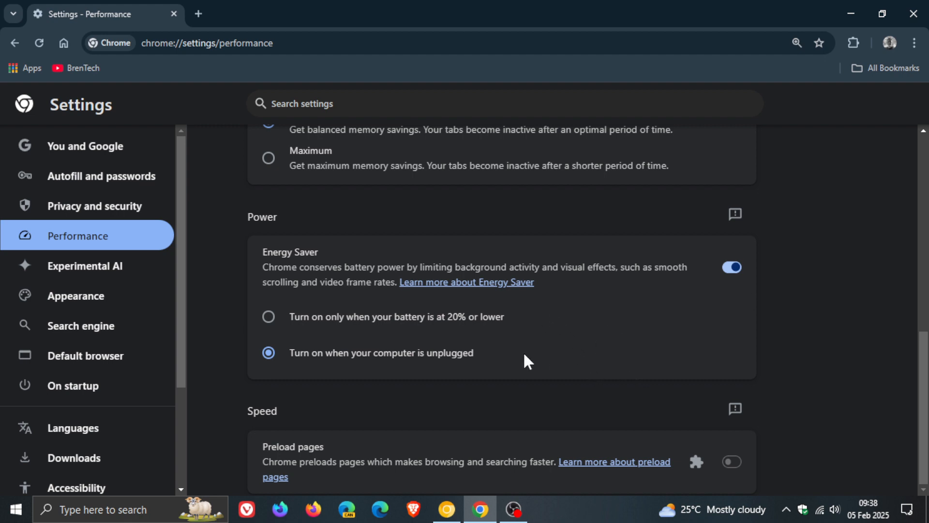
{"action": "mouse_move", "coordinate": [532, 350]}
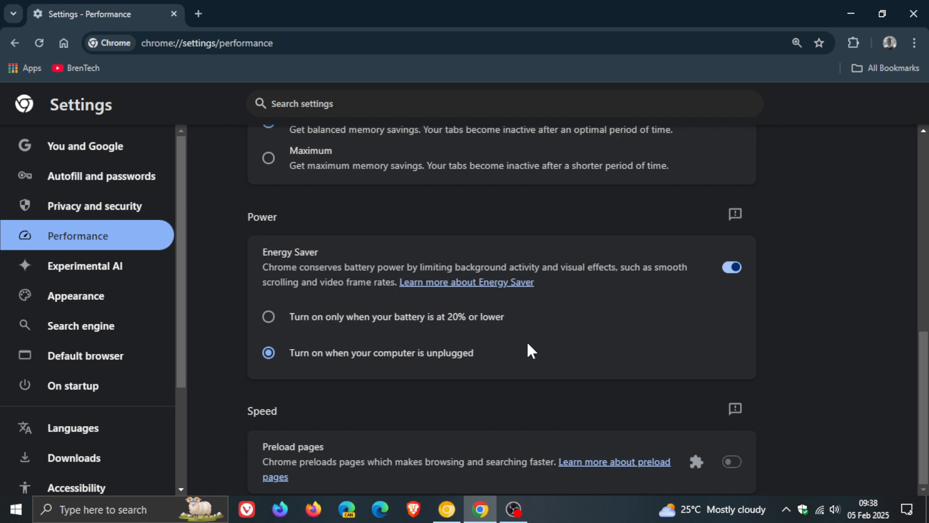
{"action": "mouse_move", "coordinate": [594, 338]}
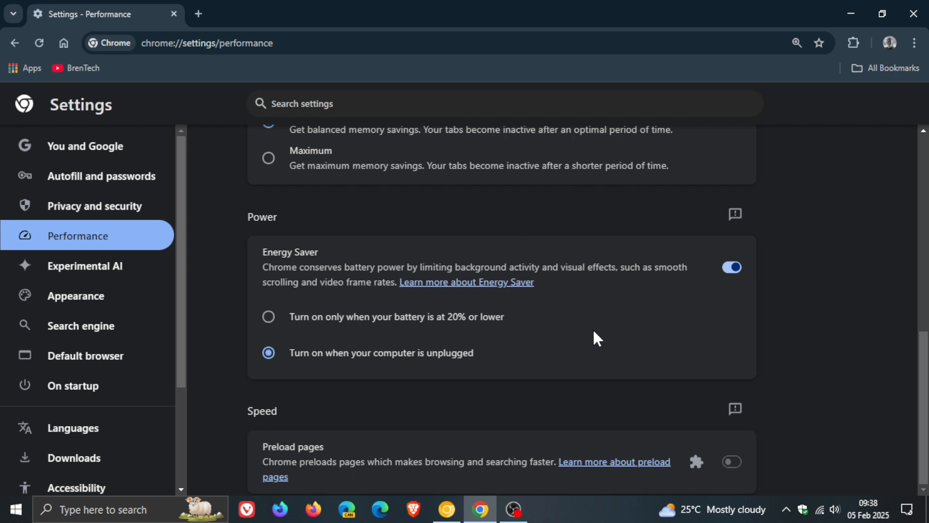
{"action": "mouse_move", "coordinate": [603, 343]}
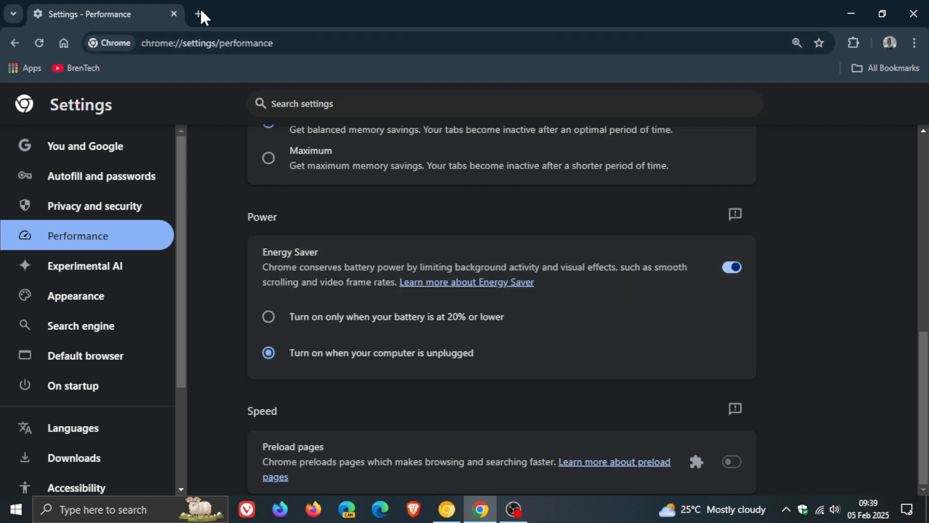
- Go to the chrome://flags experiments page in a new tab
{"action": "left_click", "coordinate": [195, 14]}
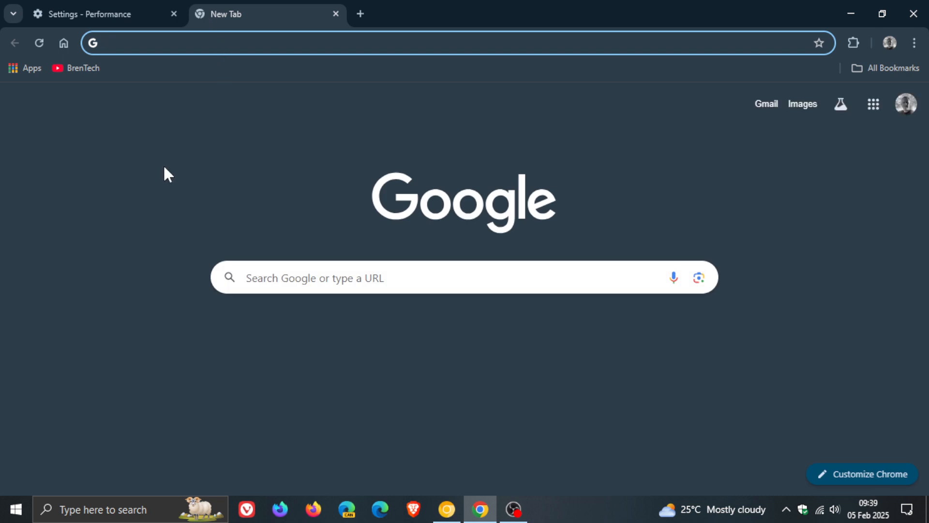
{"action": "type", "text": "cf"}
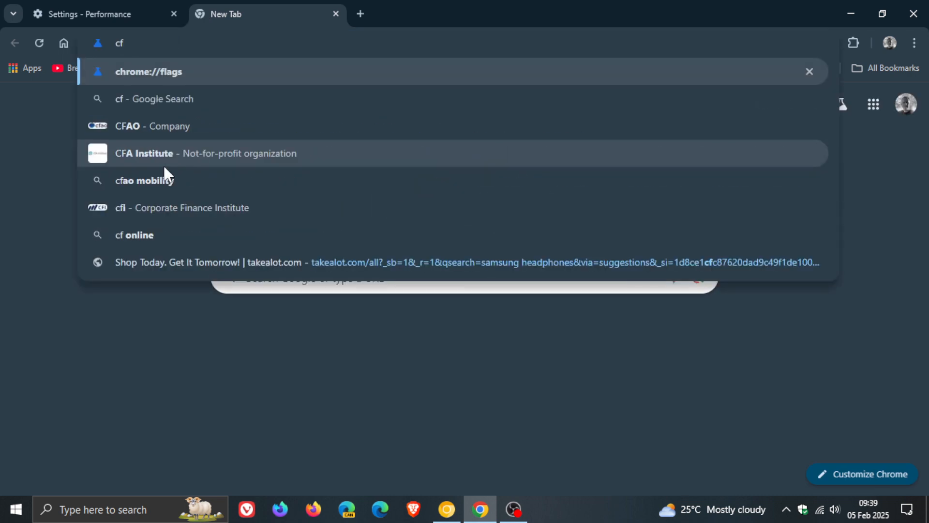
{"action": "left_click", "coordinate": [149, 71]}
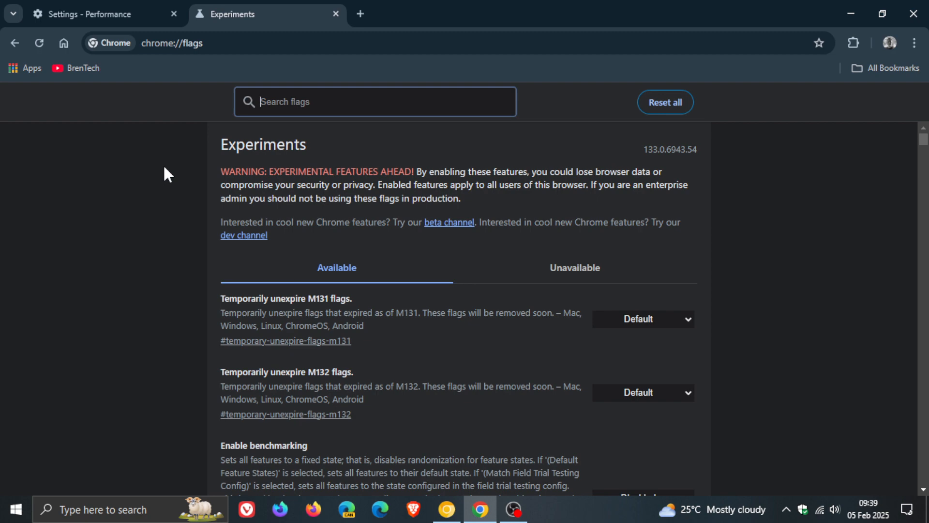
- Filter flags by 'energy' to the two freeze-background-tabs flags and highlight a description
{"action": "type", "text": "energy"}
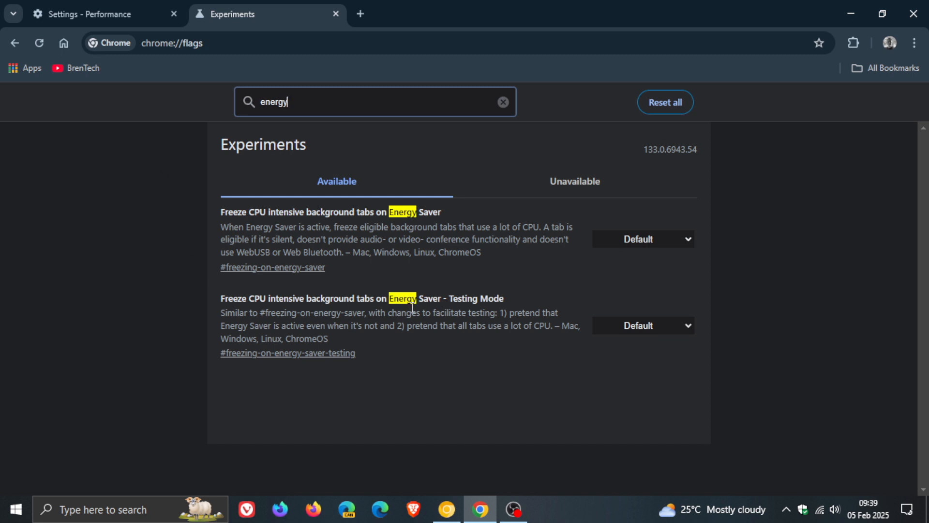
{"action": "mouse_move", "coordinate": [269, 211]}
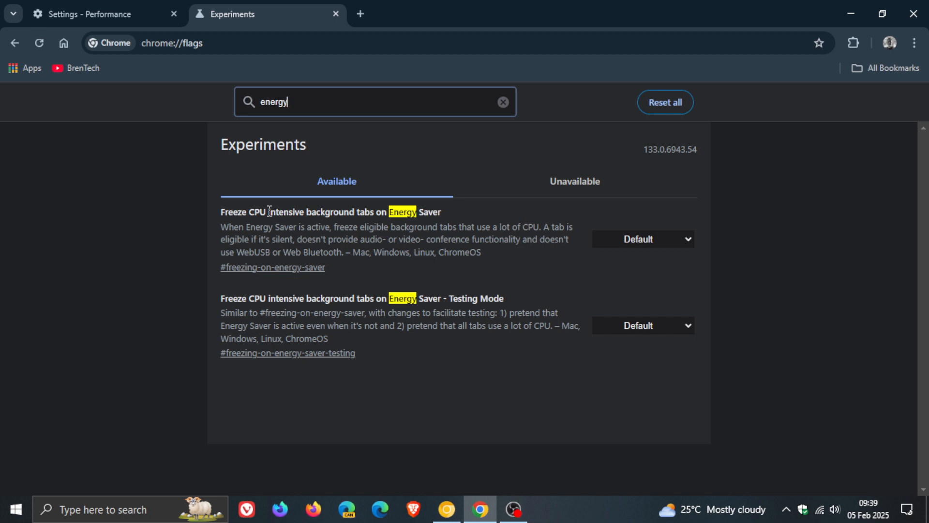
{"action": "mouse_move", "coordinate": [544, 207]}
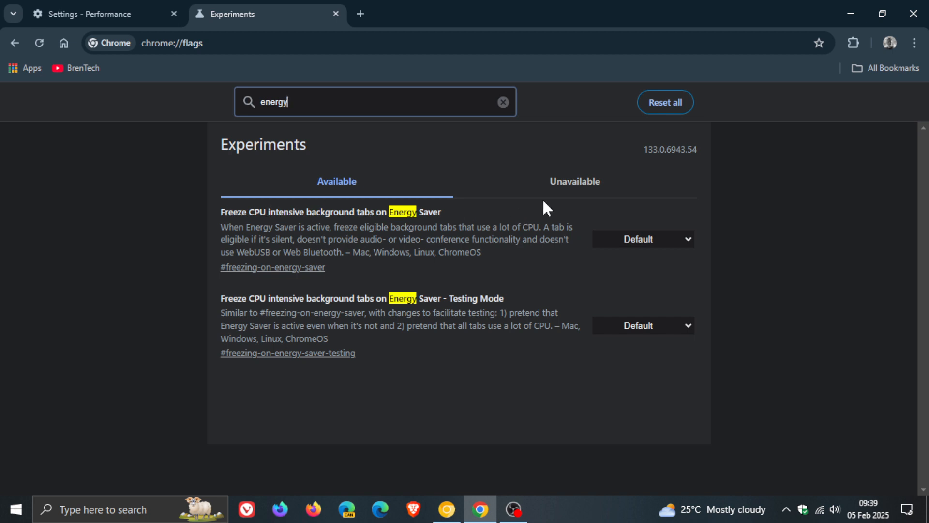
{"action": "left_click", "coordinate": [642, 238]}
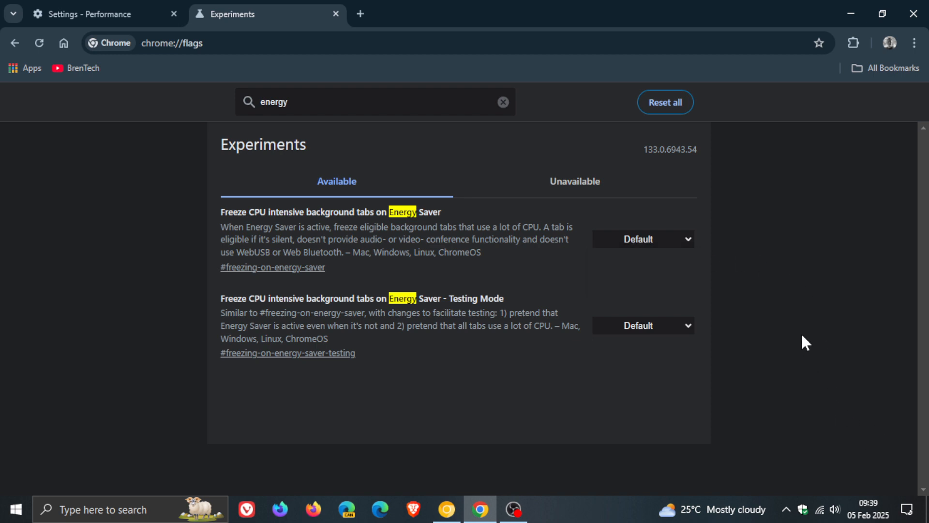
{"action": "mouse_move", "coordinate": [809, 346]}
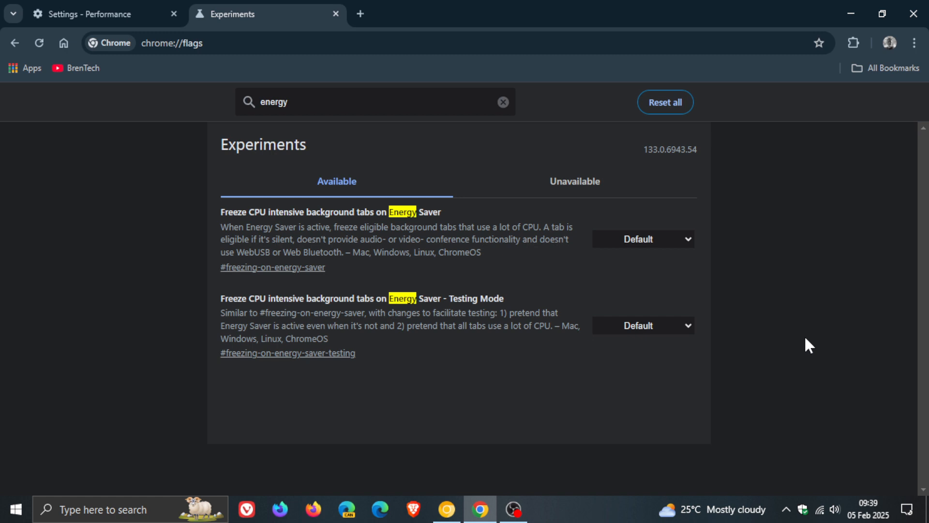
{"action": "mouse_move", "coordinate": [311, 232]}
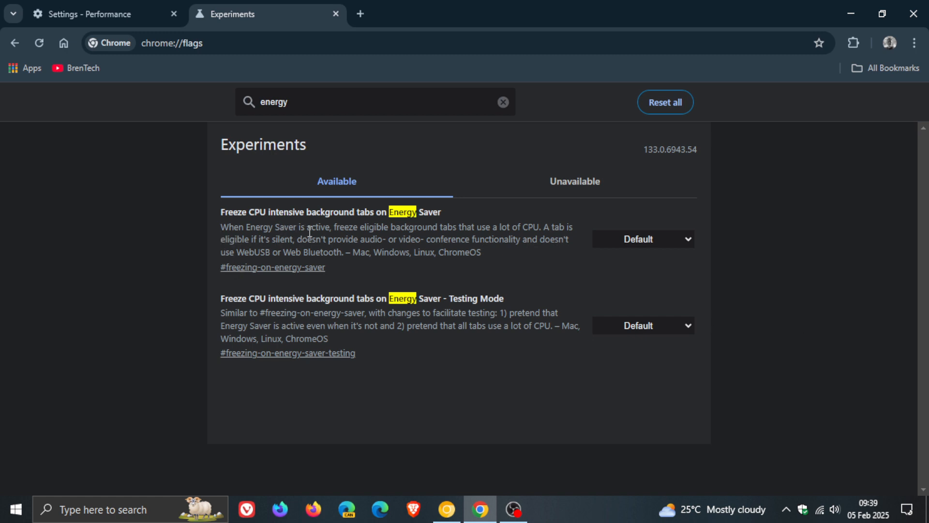
{"action": "mouse_move", "coordinate": [224, 240]}
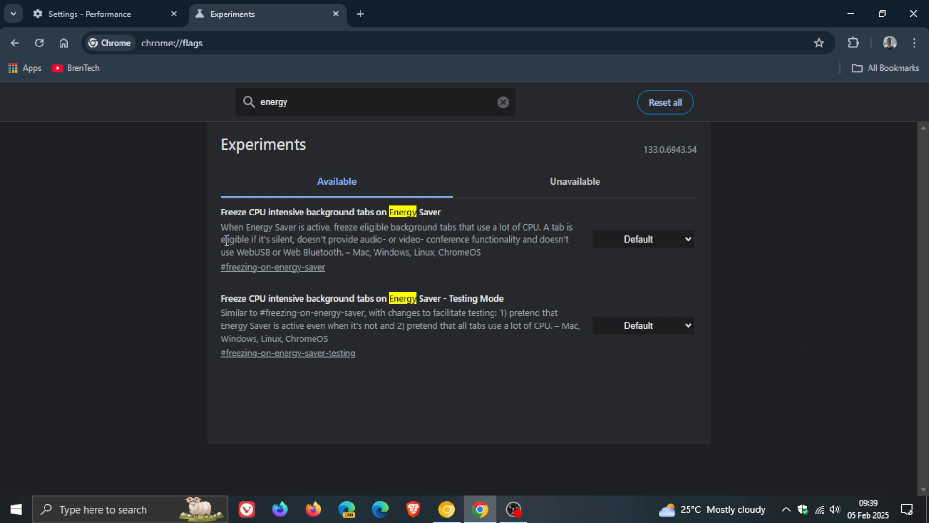
{"action": "mouse_move", "coordinate": [177, 298]}
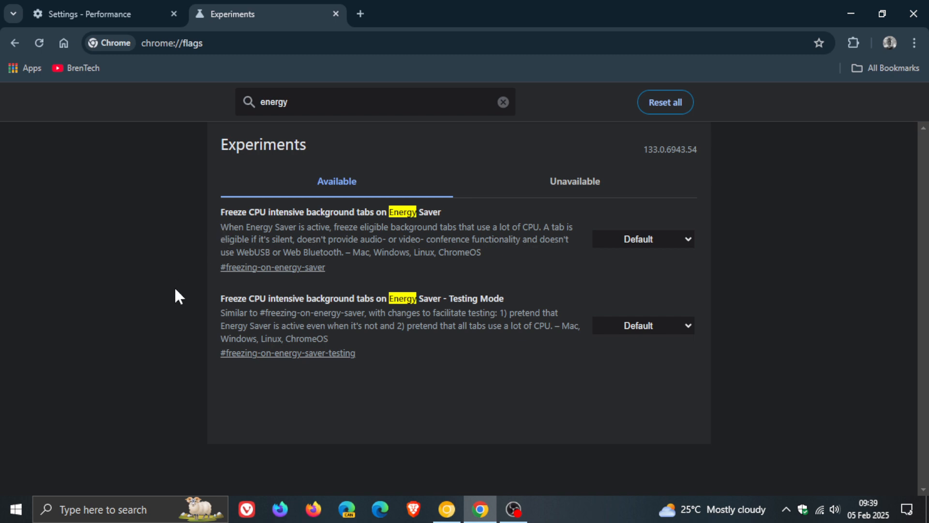
{"action": "mouse_move", "coordinate": [459, 244]}
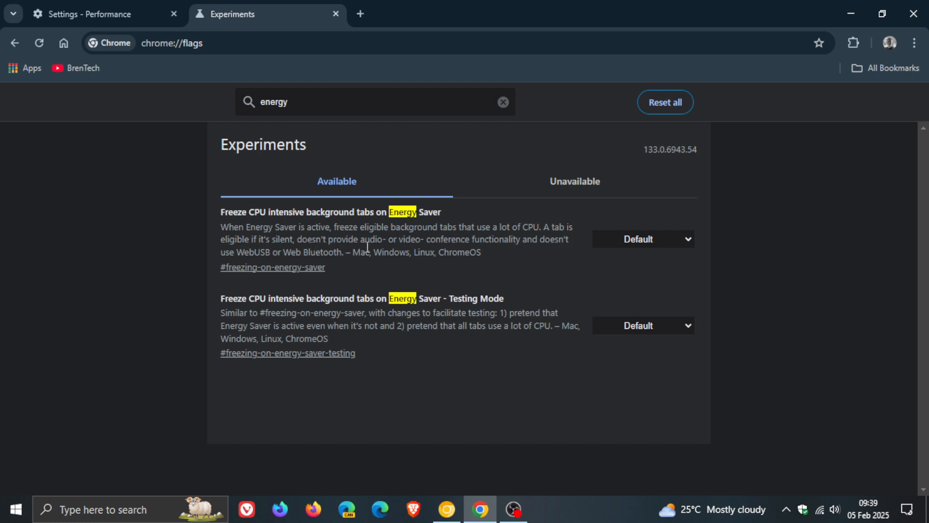
{"action": "left_click_drag", "start_coordinate": [428, 239], "coordinate": [506, 243]}
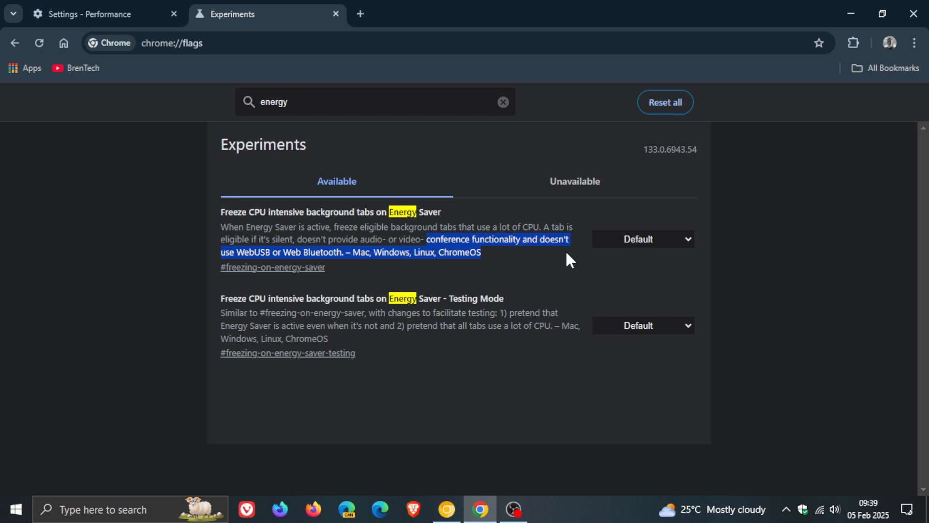
{"action": "mouse_move", "coordinate": [563, 262]}
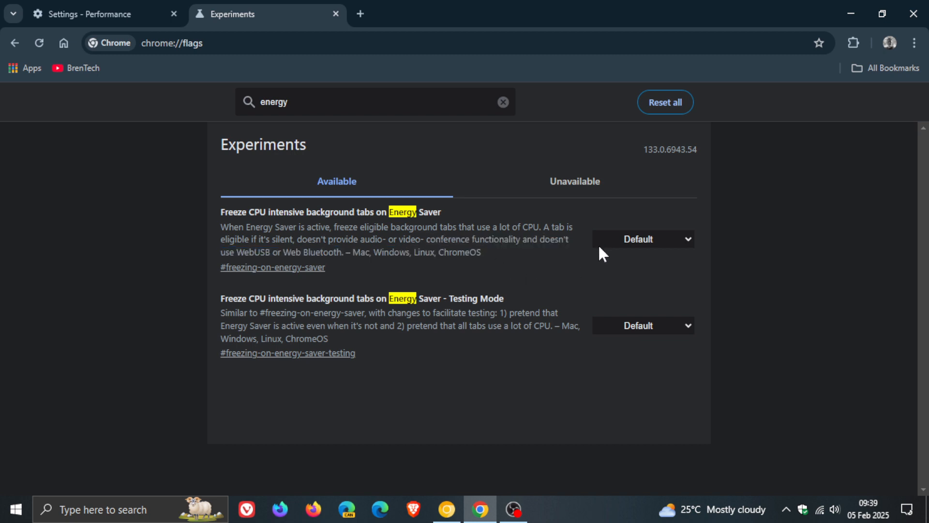
{"action": "mouse_move", "coordinate": [565, 279]}
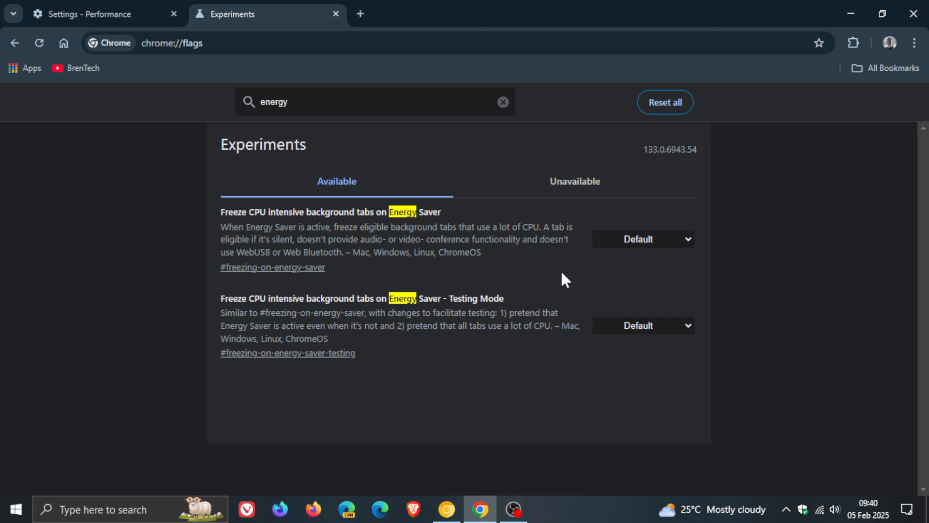
{"action": "mouse_move", "coordinate": [517, 199]}
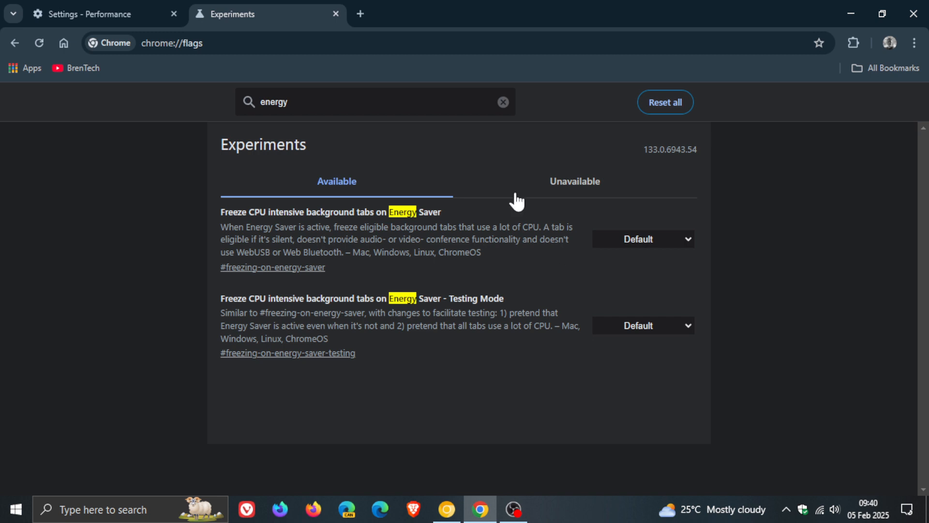
{"action": "mouse_move", "coordinate": [570, 290]}
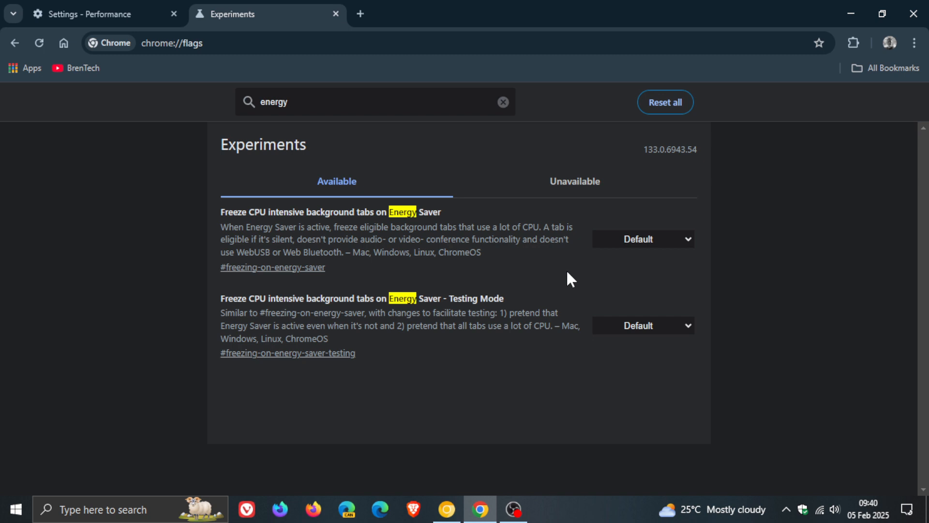
{"action": "mouse_move", "coordinate": [350, 139]}
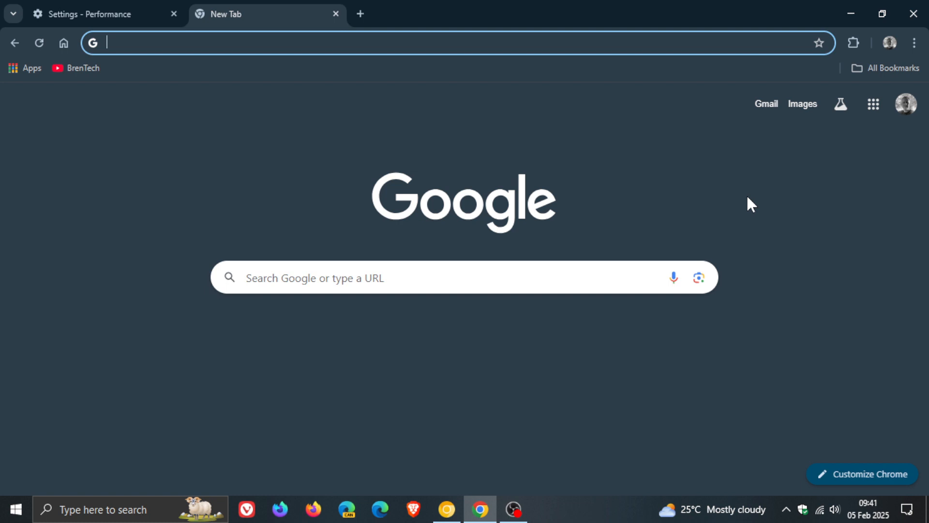
{"action": "mouse_move", "coordinate": [120, 37]}
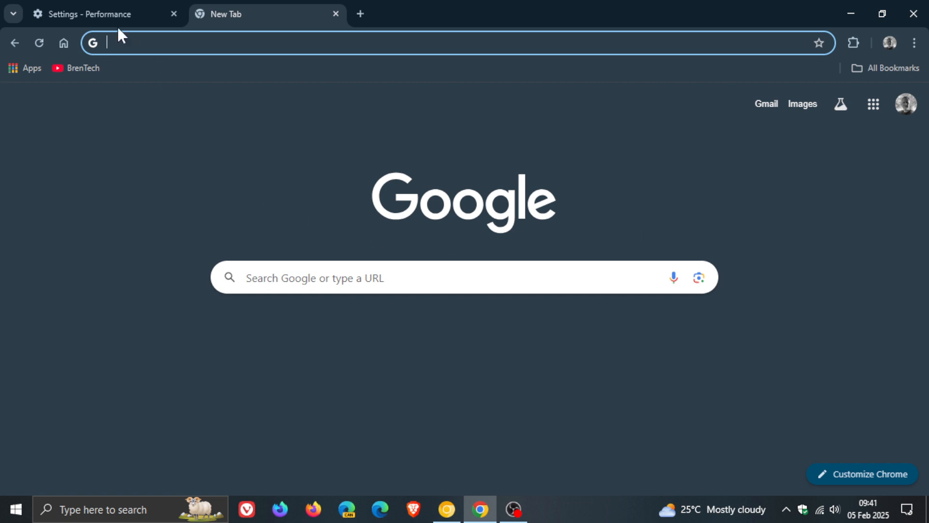
- From Settings, go to Experimental AI and open the AI-powered history search details
{"action": "left_click", "coordinate": [87, 14]}
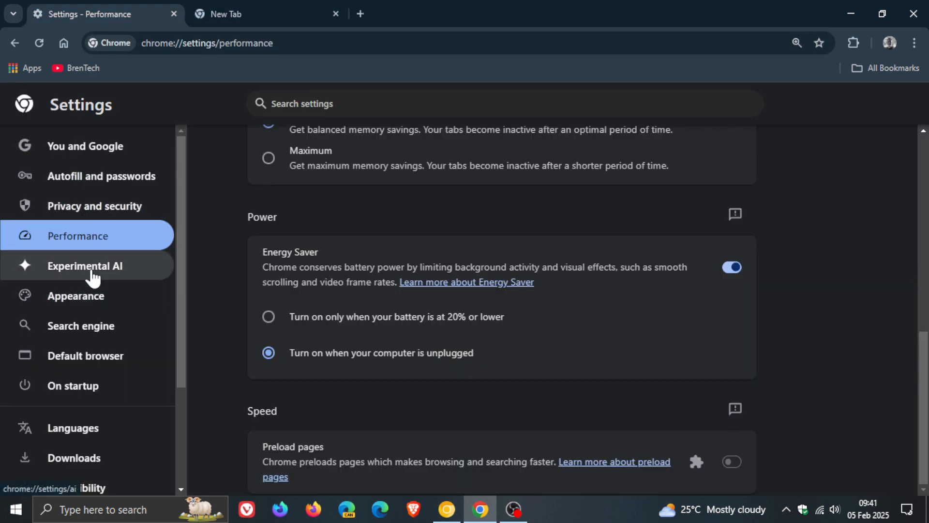
{"action": "left_click", "coordinate": [85, 265]}
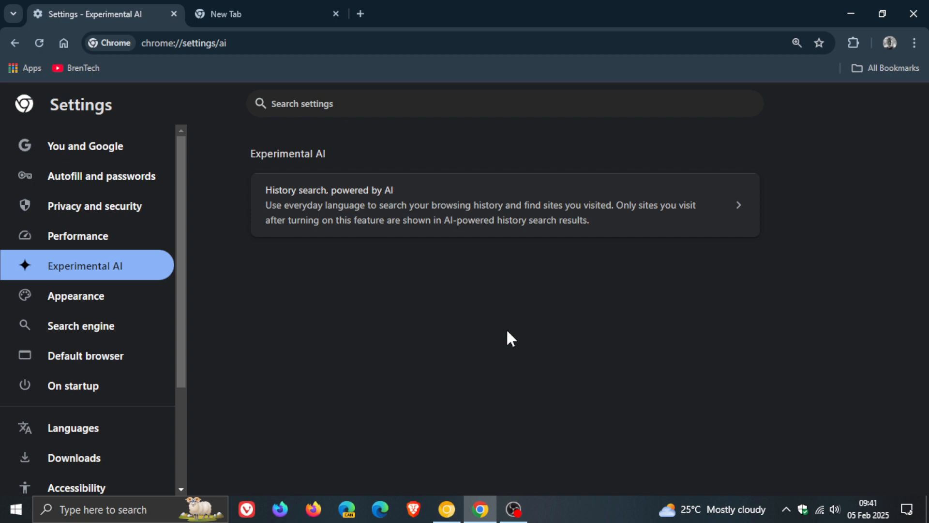
{"action": "mouse_move", "coordinate": [454, 313]}
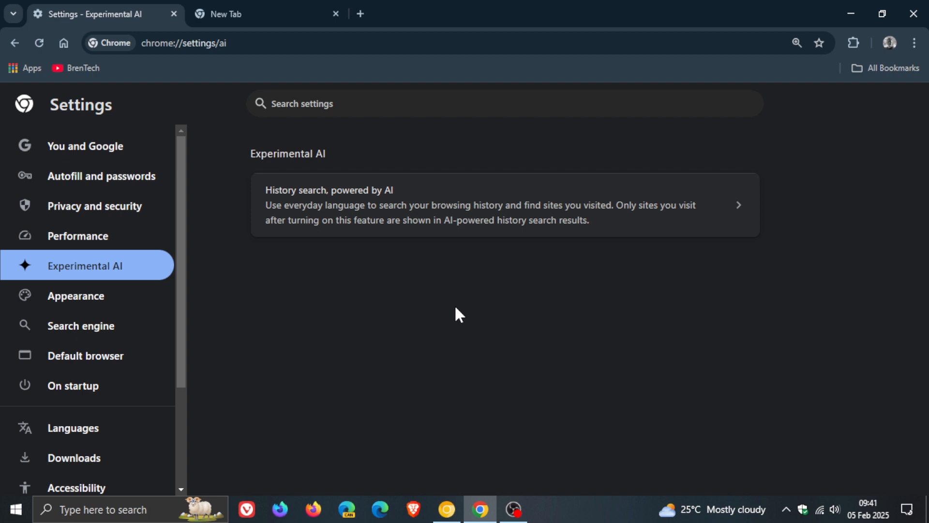
{"action": "mouse_move", "coordinate": [738, 218]}
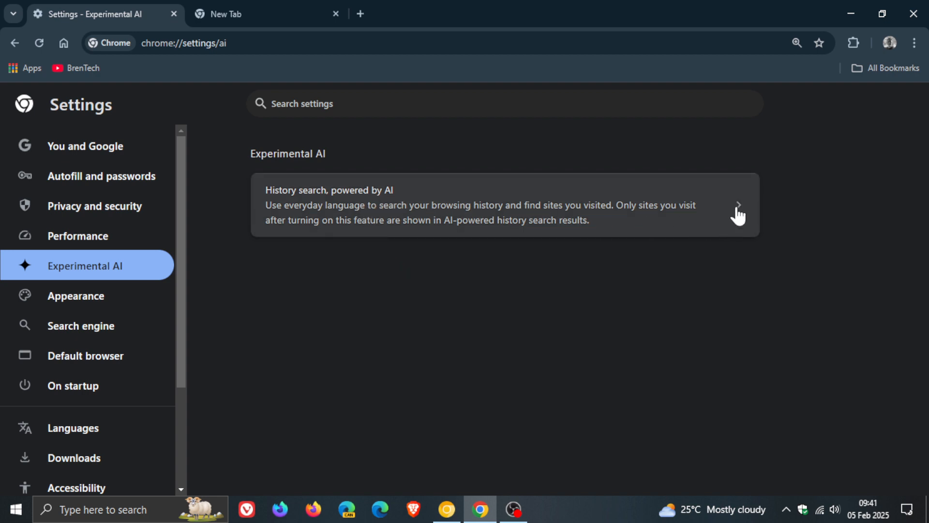
{"action": "left_click", "coordinate": [737, 205]}
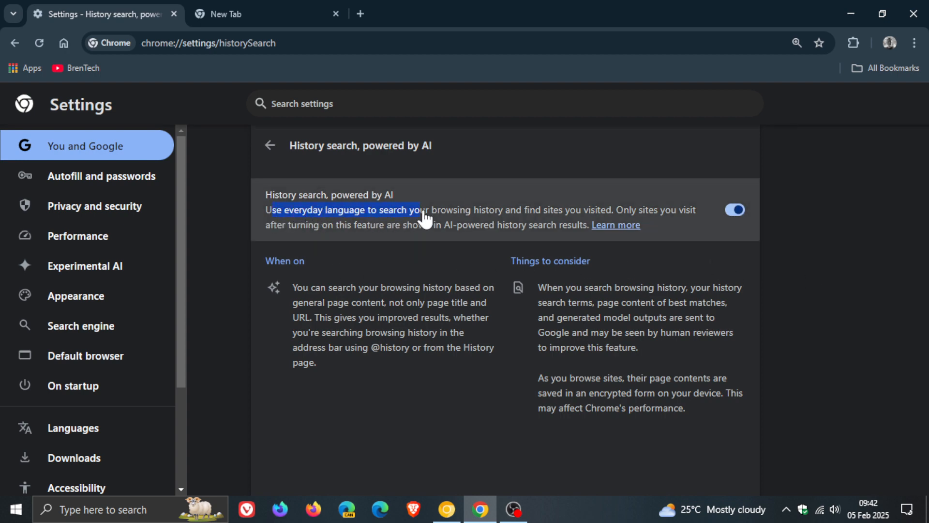
- Toggle AI-powered history search off and back on, then bring up the History menu
{"action": "left_click_drag", "start_coordinate": [421, 209], "coordinate": [575, 209]}
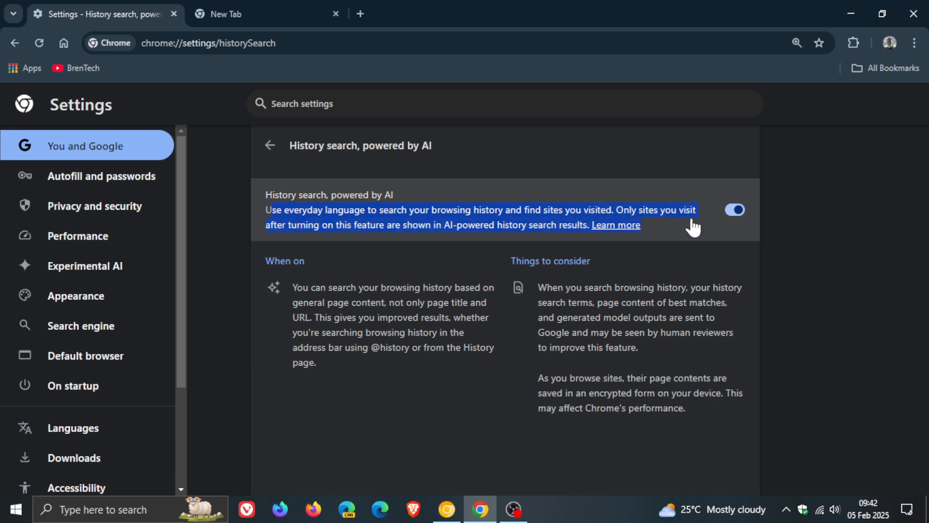
{"action": "left_click", "coordinate": [735, 209]}
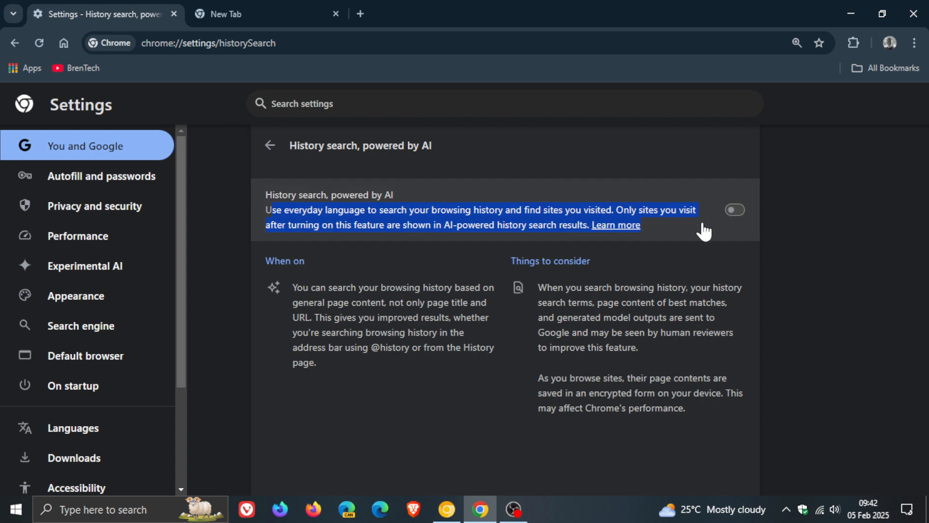
{"action": "mouse_move", "coordinate": [794, 217]}
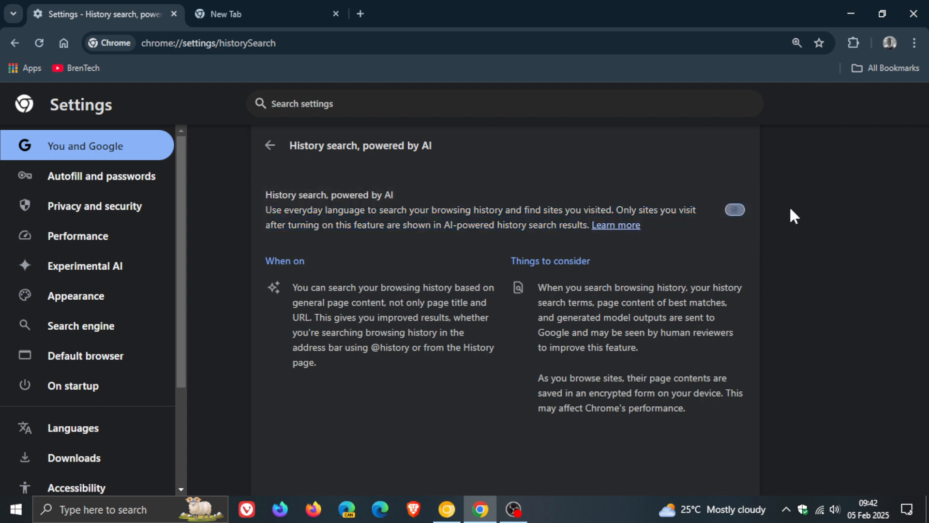
{"action": "left_click", "coordinate": [735, 209]}
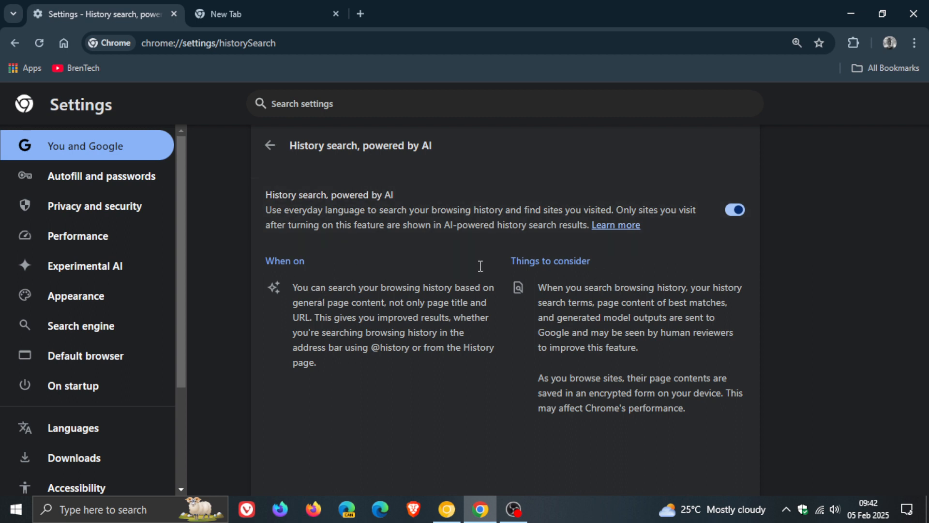
{"action": "mouse_move", "coordinate": [846, 288]}
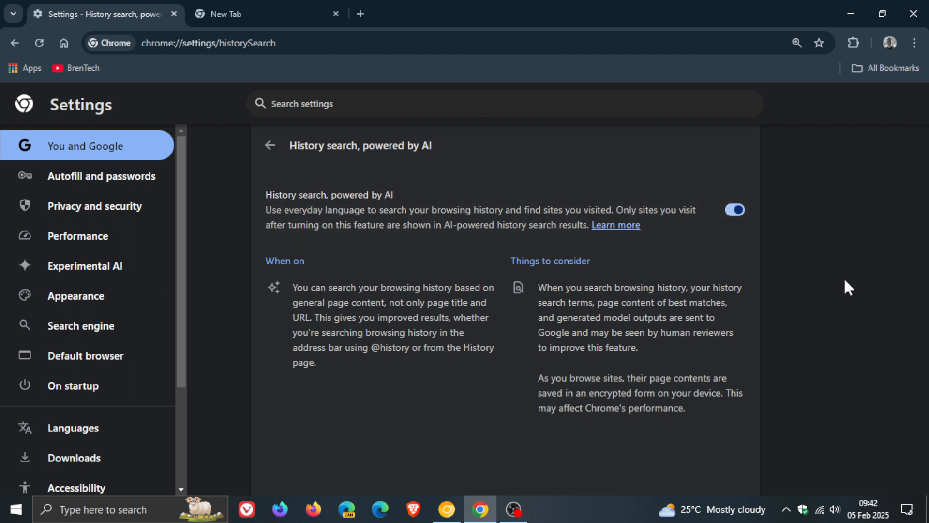
{"action": "mouse_move", "coordinate": [807, 301]}
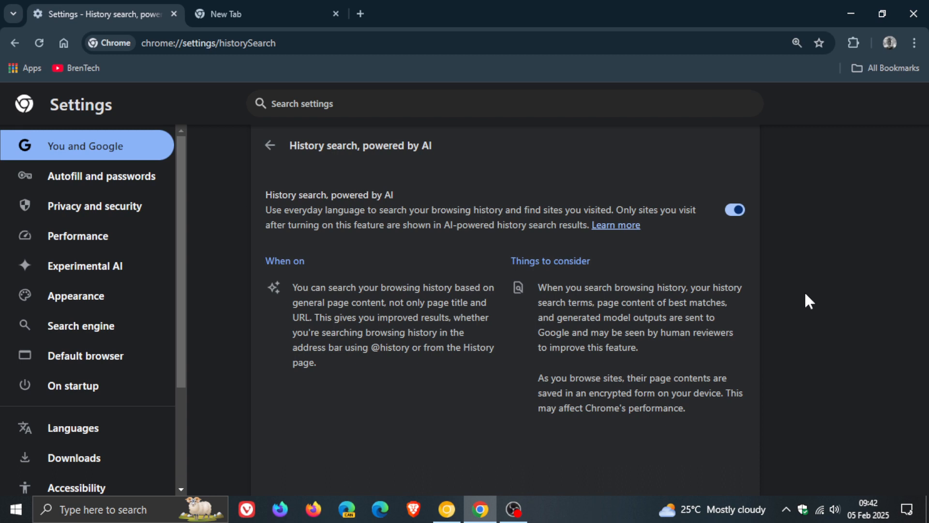
{"action": "left_click", "coordinate": [913, 41]}
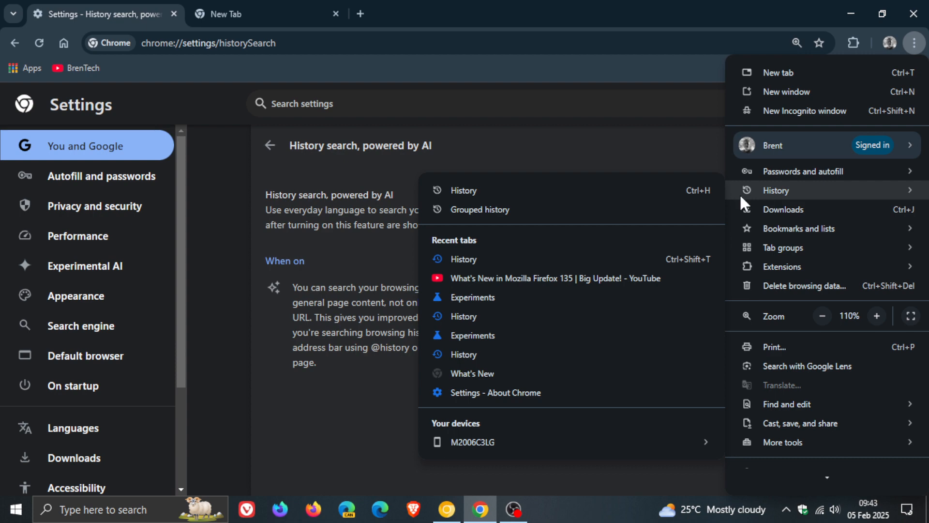
- Open the full chrome://history page, then switch to Chrome Canary's menu
{"action": "left_click", "coordinate": [776, 189]}
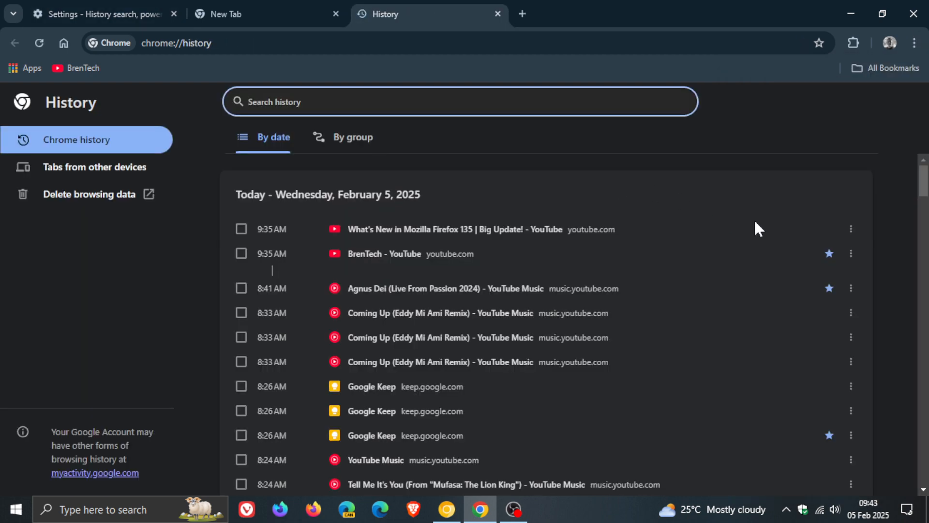
{"action": "mouse_move", "coordinate": [522, 174]}
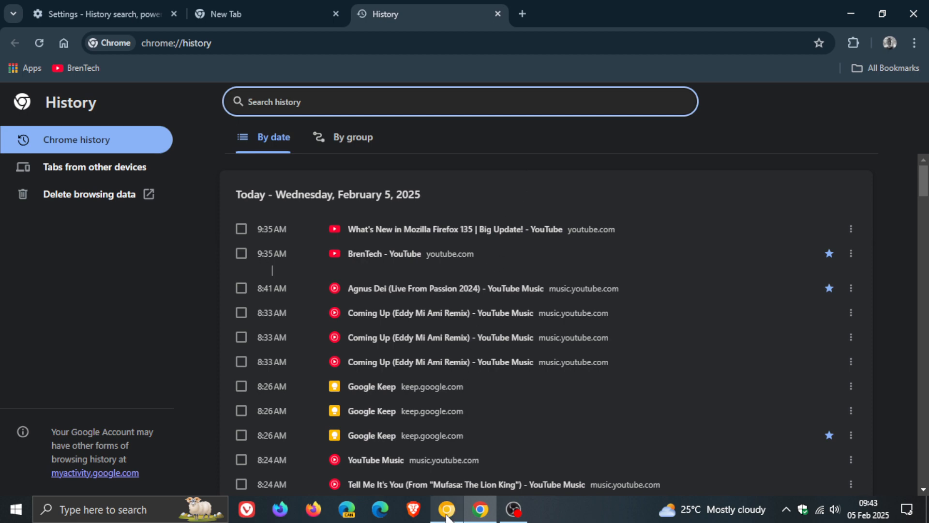
{"action": "left_click", "coordinate": [913, 41]}
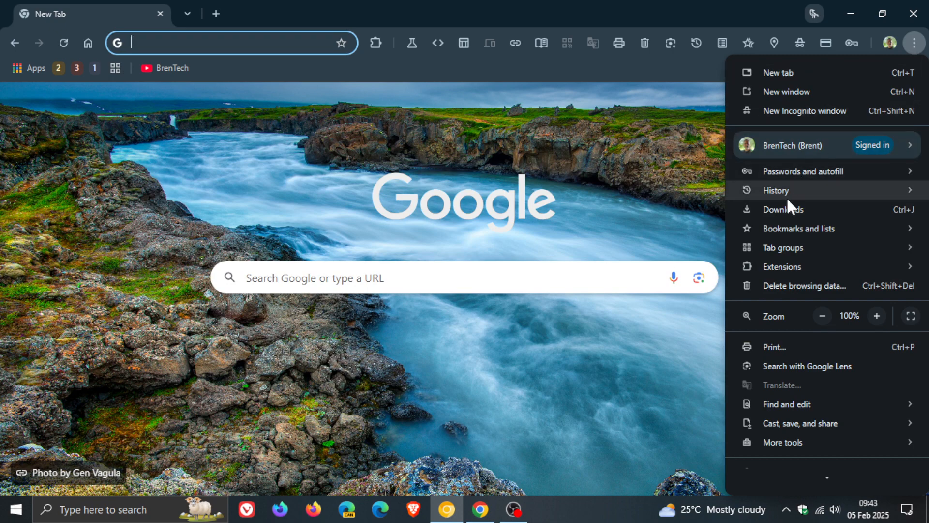
- Open Canary's History page showing the AI-powered history search prompt
{"action": "left_click", "coordinate": [776, 189]}
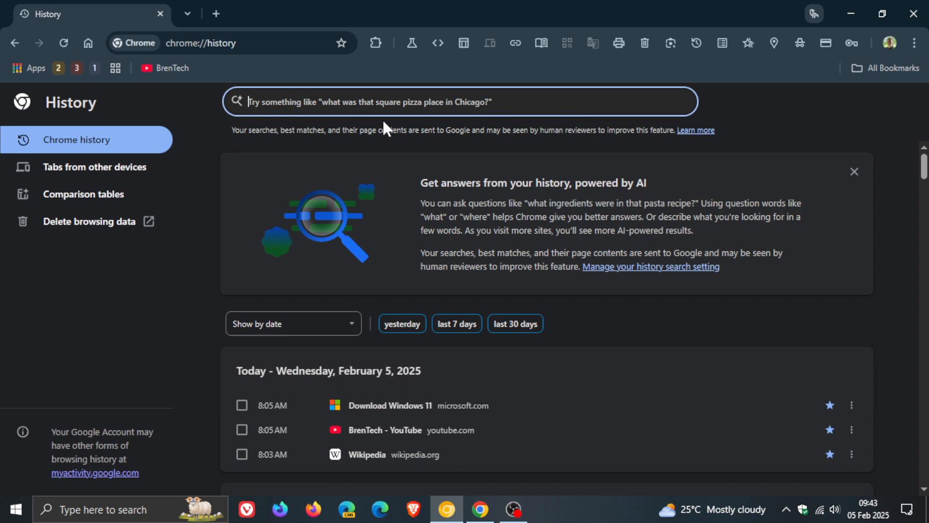
{"action": "mouse_move", "coordinate": [584, 114]}
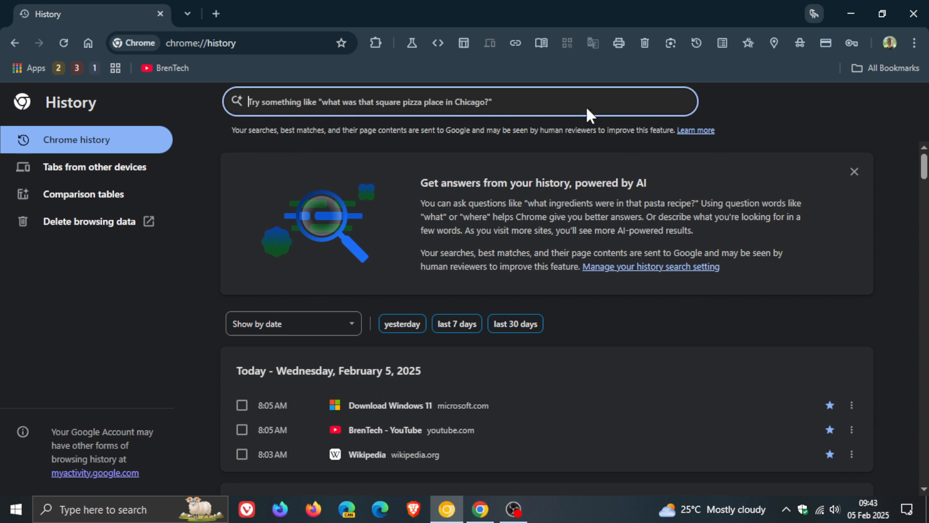
{"action": "mouse_move", "coordinate": [58, 334]}
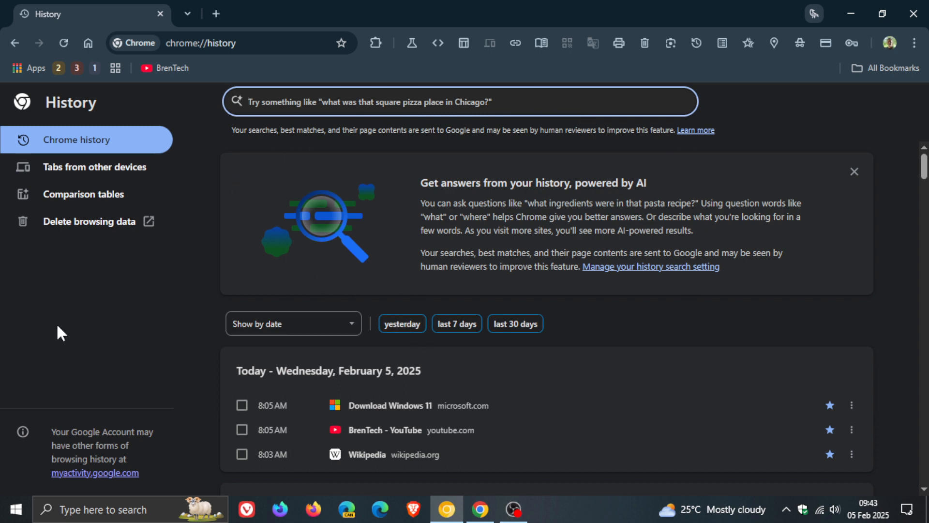
{"action": "mouse_move", "coordinate": [247, 177]}
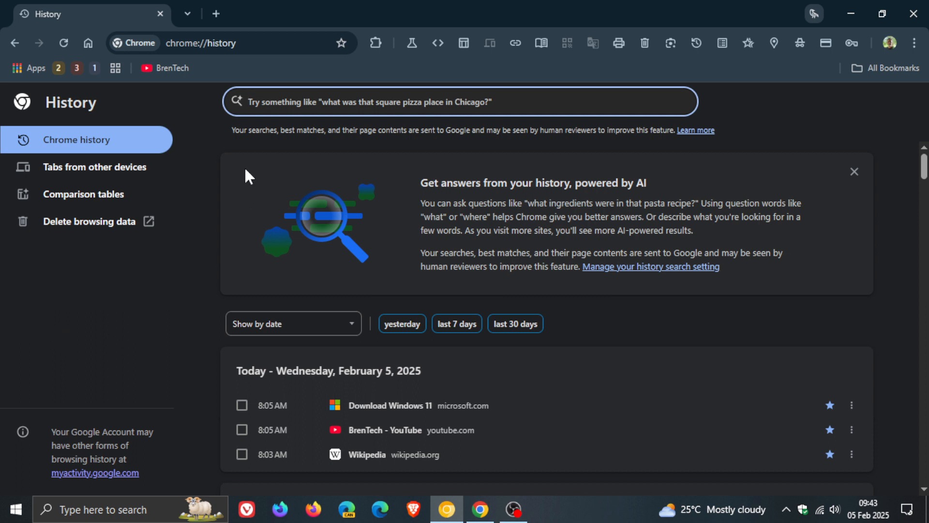
{"action": "mouse_move", "coordinate": [173, 225]}
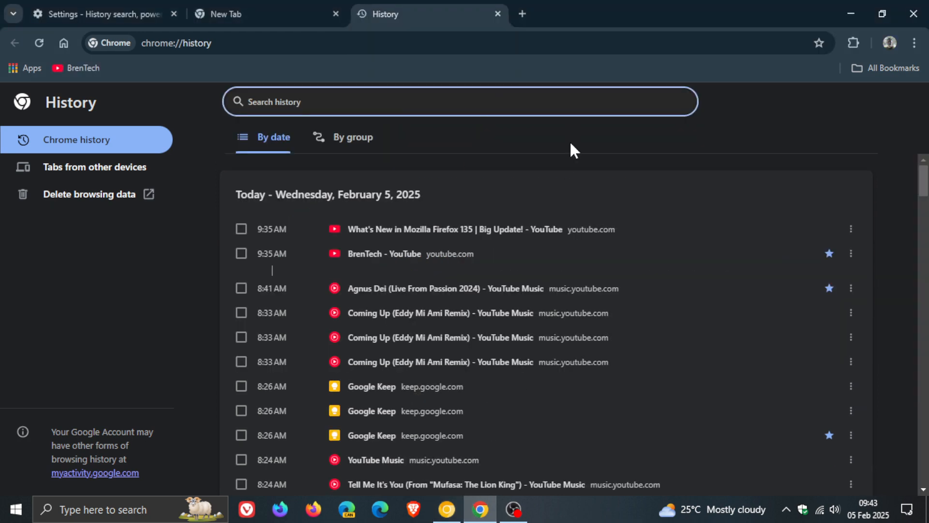
{"action": "mouse_move", "coordinate": [536, 154]}
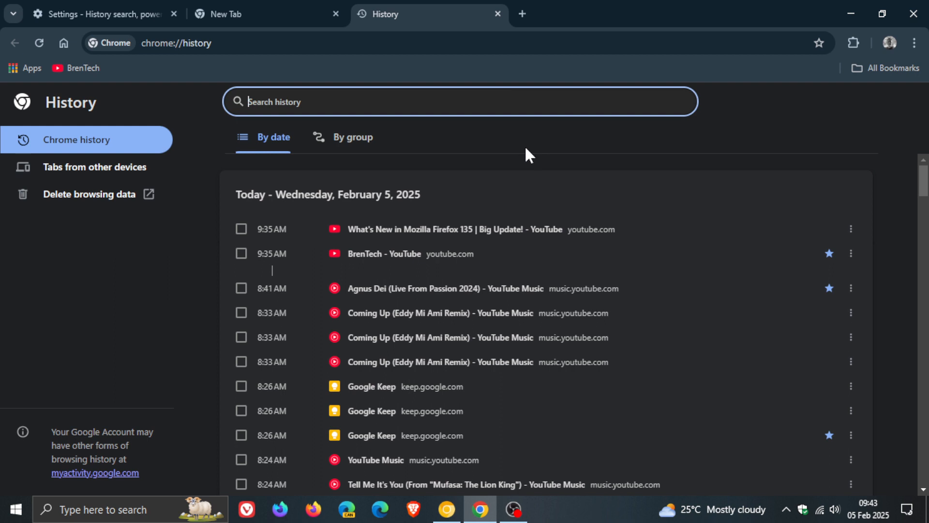
{"action": "mouse_move", "coordinate": [532, 146]}
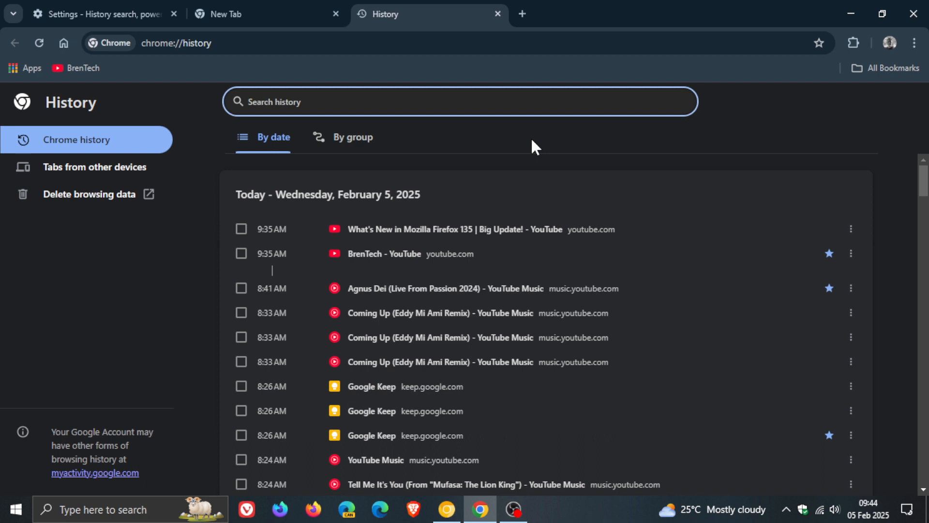
{"action": "mouse_move", "coordinate": [382, 85]}
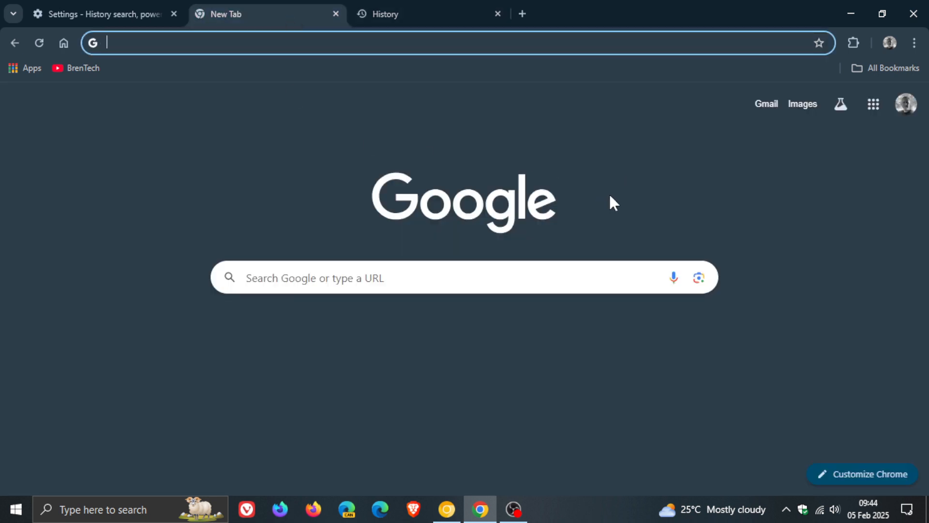
{"action": "mouse_move", "coordinate": [626, 201]}
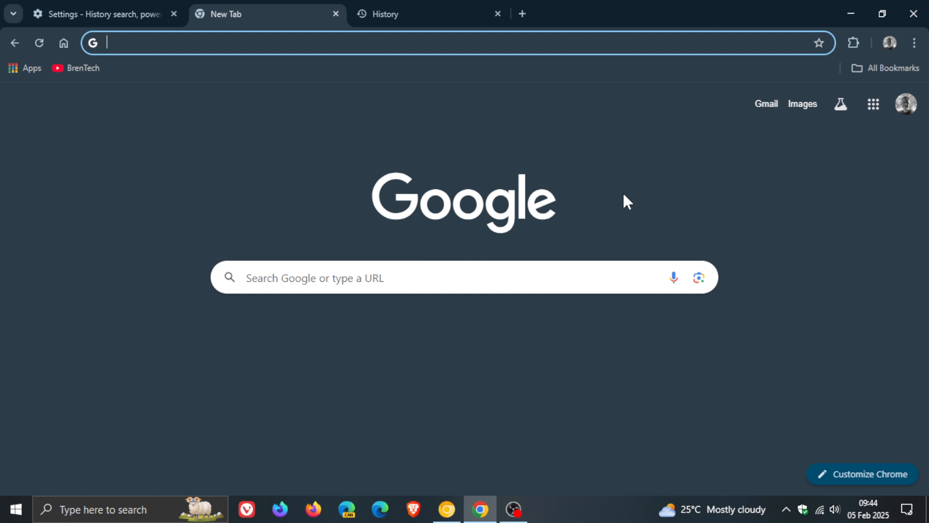